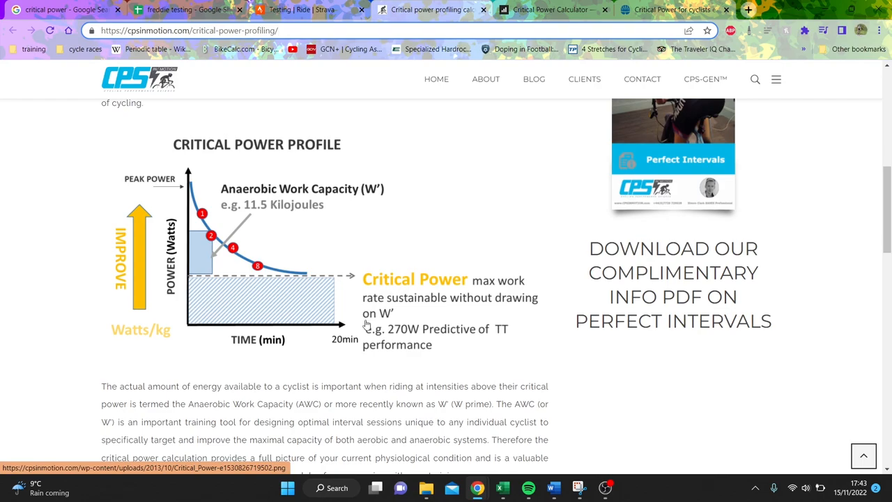
{"action": "mouse_move", "coordinate": [219, 274]}
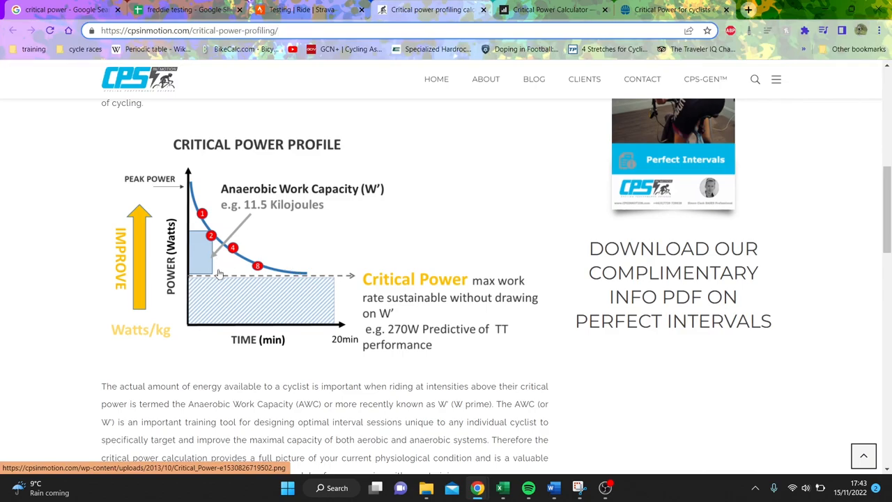
{"action": "mouse_move", "coordinate": [201, 175]}
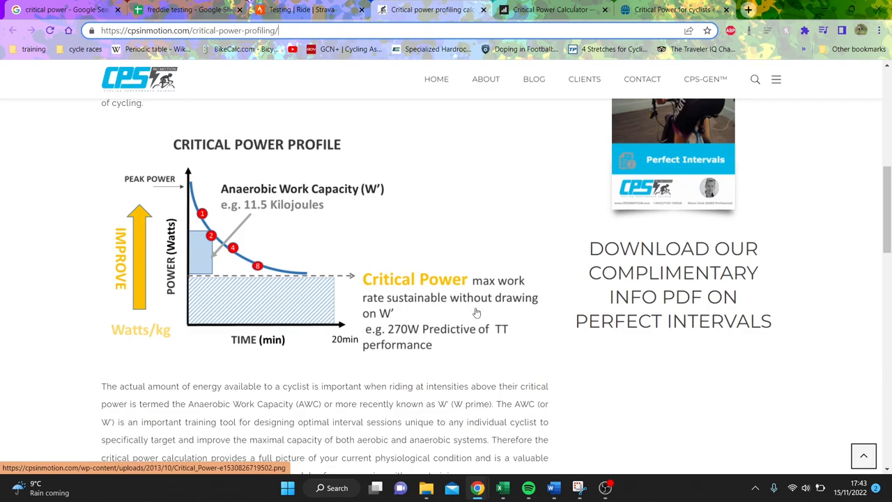
{"action": "mouse_move", "coordinate": [249, 286]}
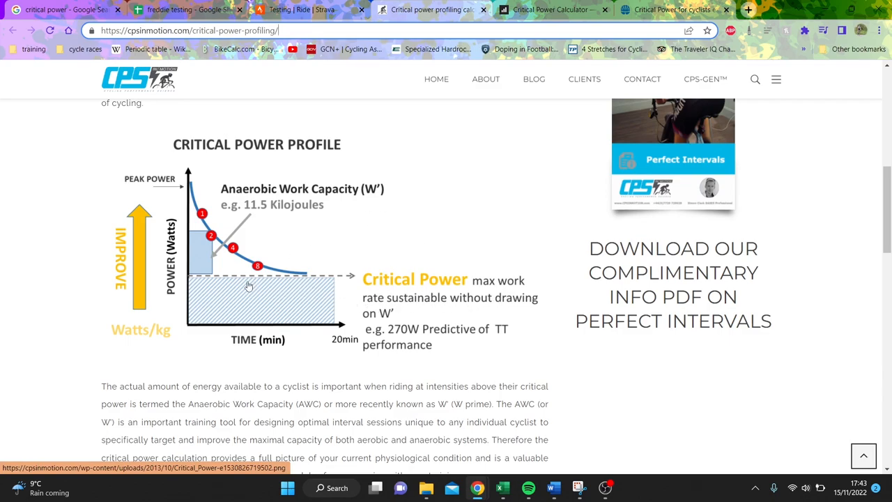
{"action": "mouse_move", "coordinate": [233, 297]}
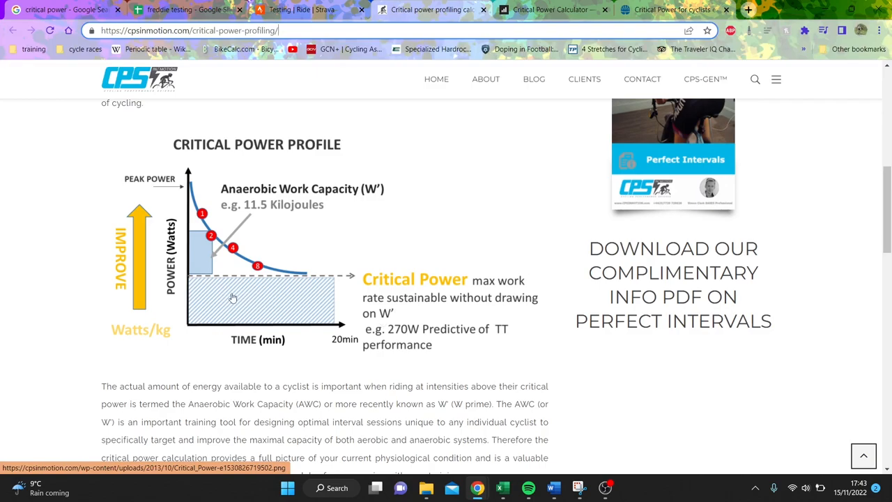
{"action": "mouse_move", "coordinate": [345, 298]}
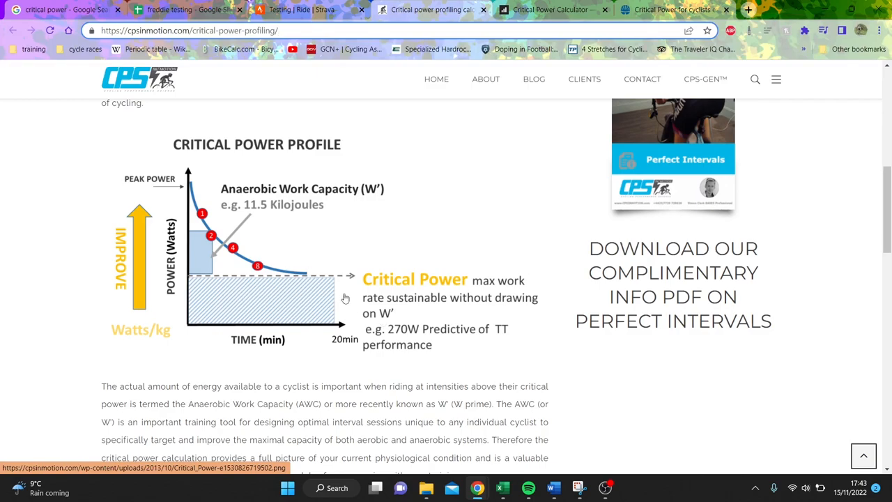
{"action": "mouse_move", "coordinate": [315, 269]}
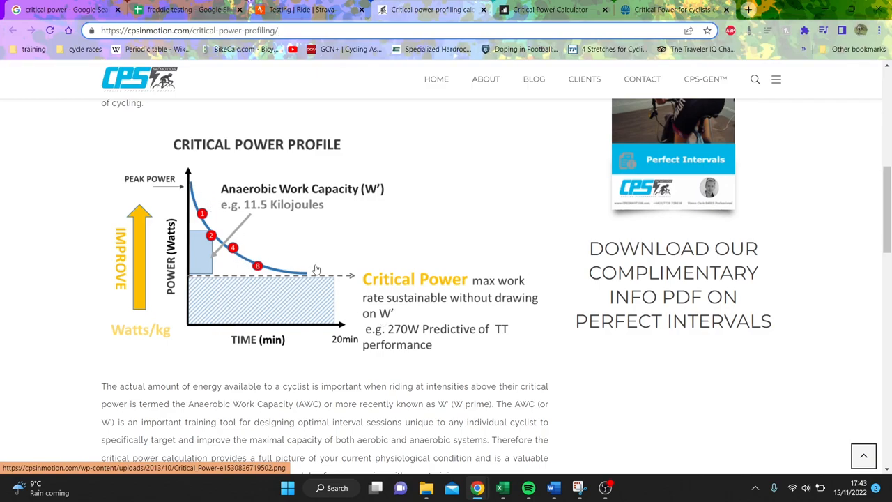
{"action": "mouse_move", "coordinate": [261, 257]}
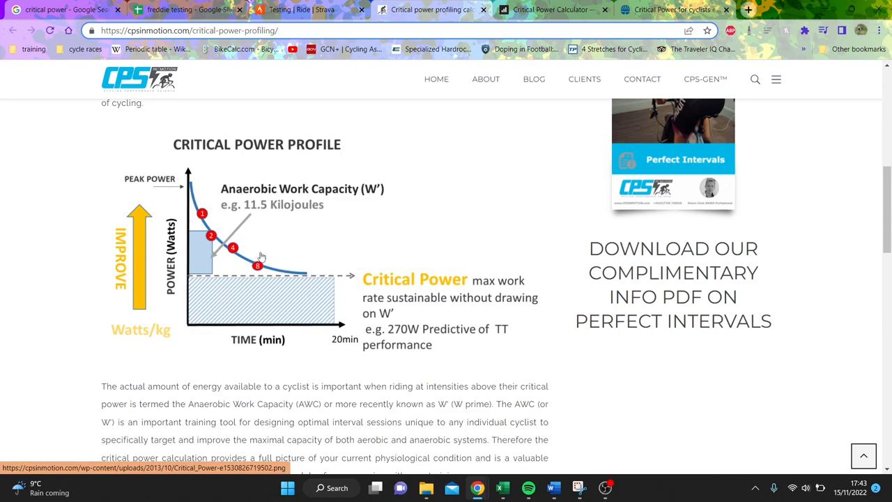
{"action": "mouse_move", "coordinate": [256, 262]}
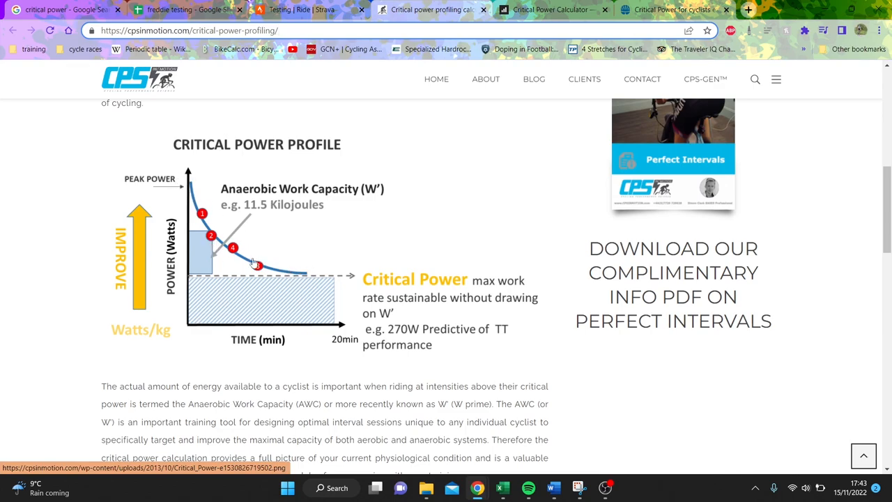
{"action": "mouse_move", "coordinate": [213, 215]}
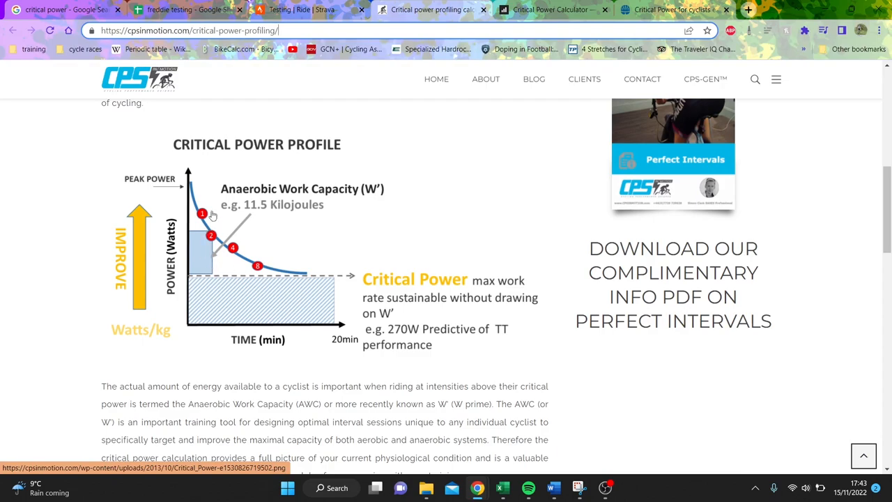
{"action": "mouse_move", "coordinate": [202, 221]}
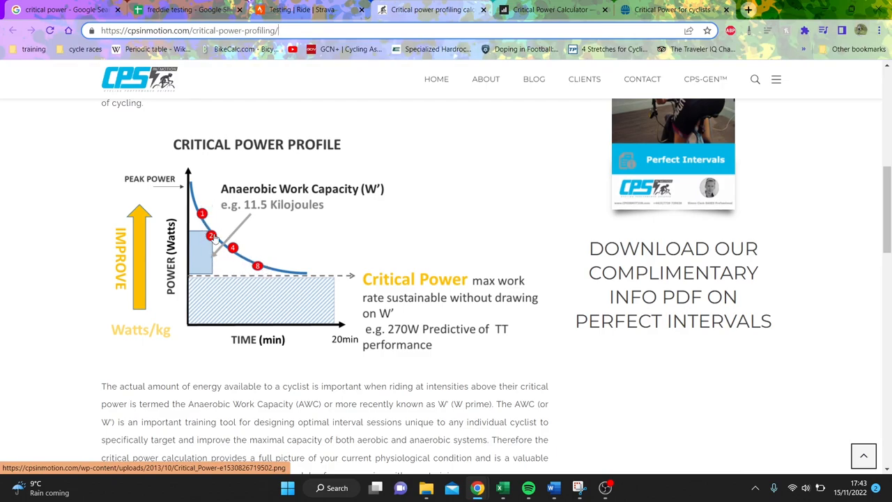
{"action": "mouse_move", "coordinate": [218, 242]}
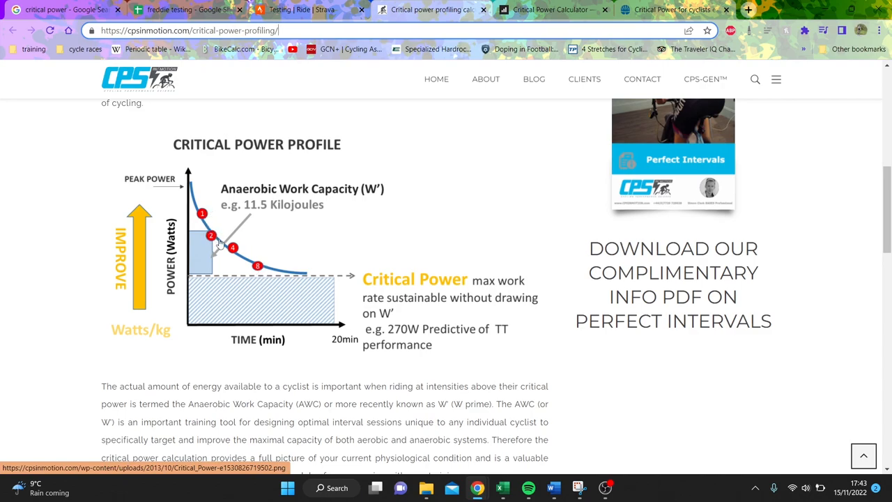
{"action": "mouse_move", "coordinate": [214, 301]}
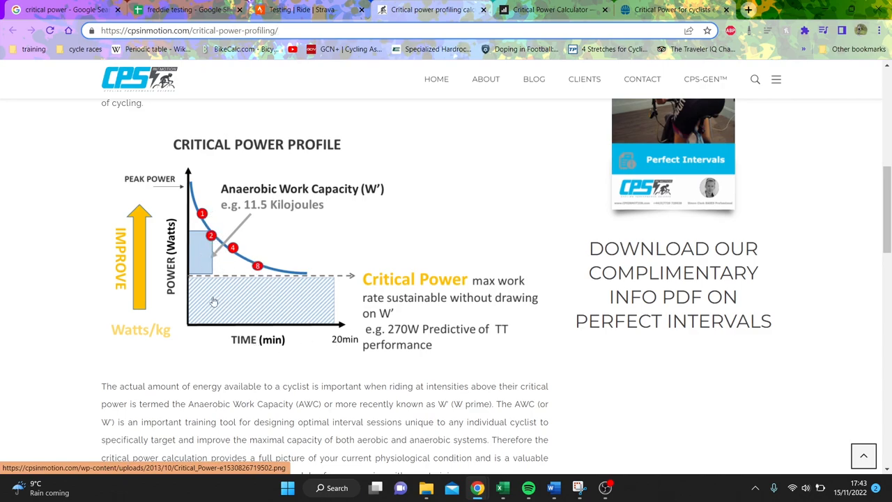
{"action": "mouse_move", "coordinate": [215, 239]}
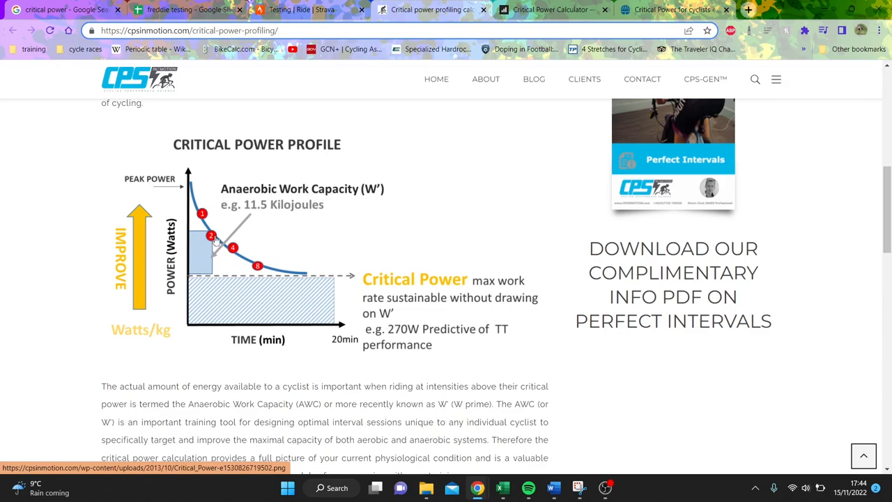
{"action": "mouse_move", "coordinate": [200, 230]}
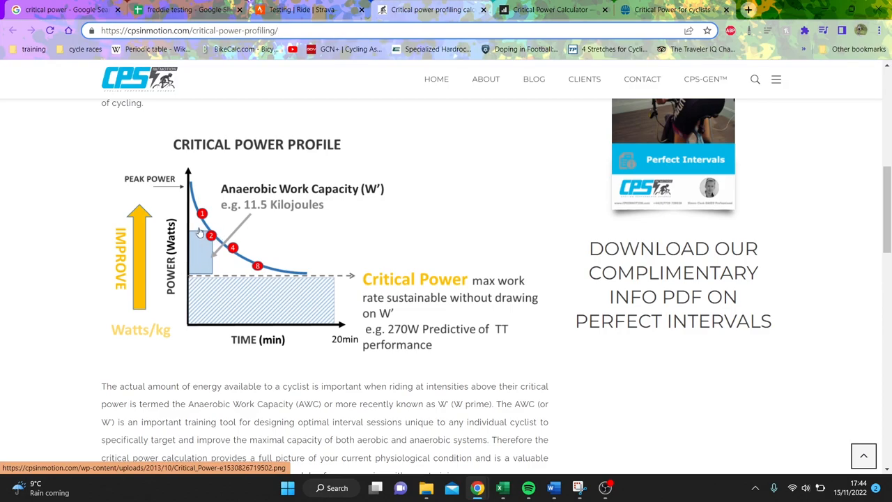
{"action": "mouse_move", "coordinate": [237, 239]}
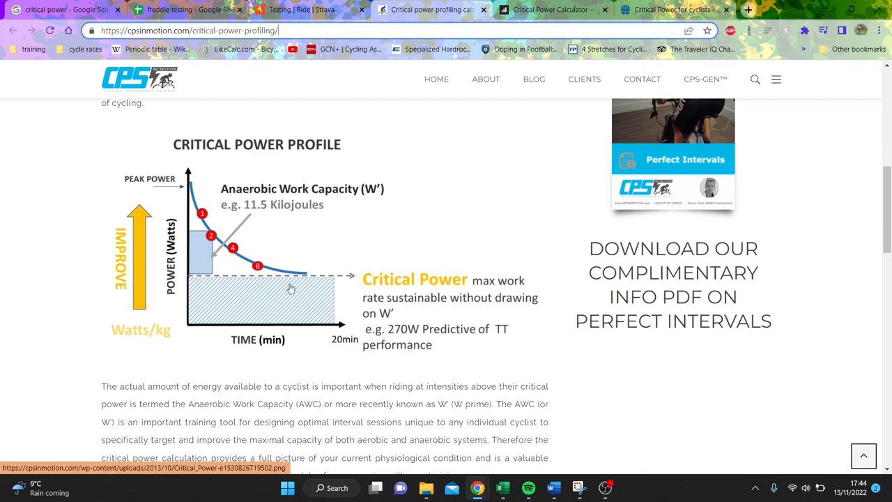
{"action": "mouse_move", "coordinate": [272, 325]}
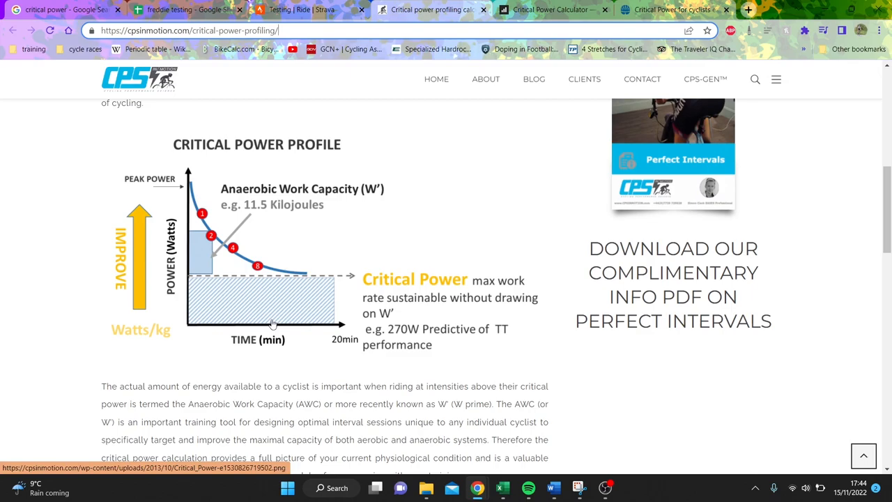
{"action": "mouse_move", "coordinate": [250, 207]}
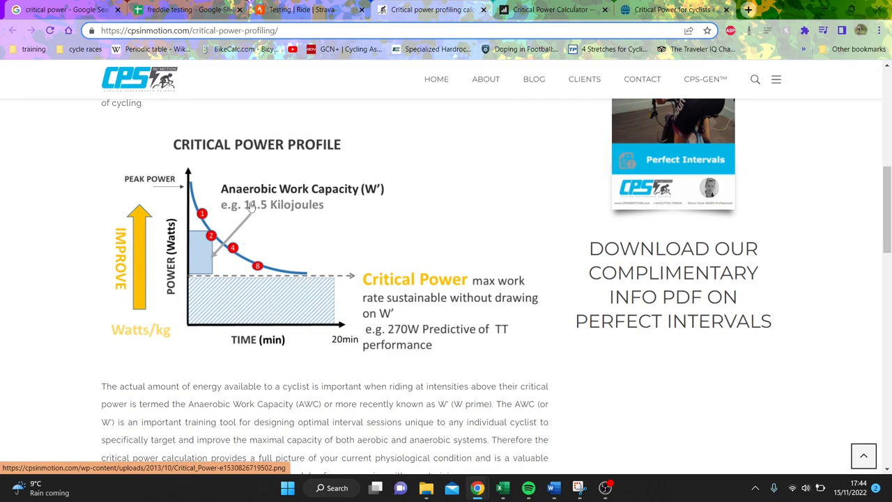
{"action": "mouse_move", "coordinate": [281, 312]}
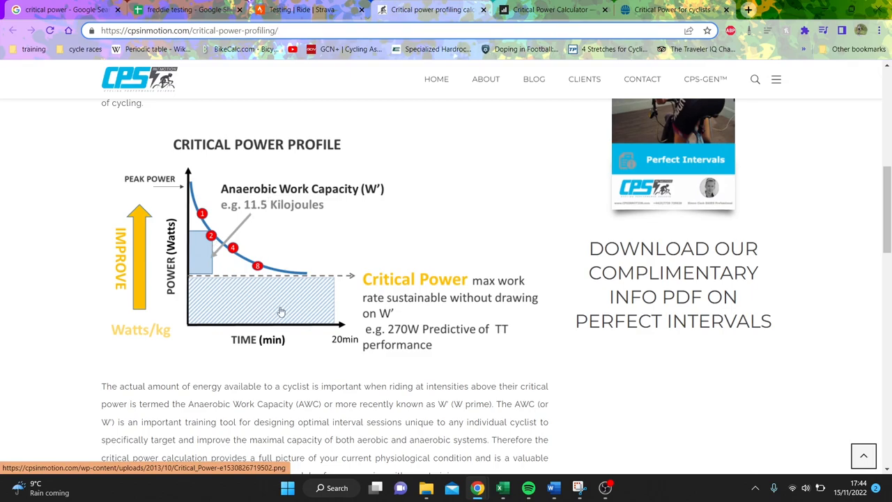
{"action": "mouse_move", "coordinate": [302, 307]}
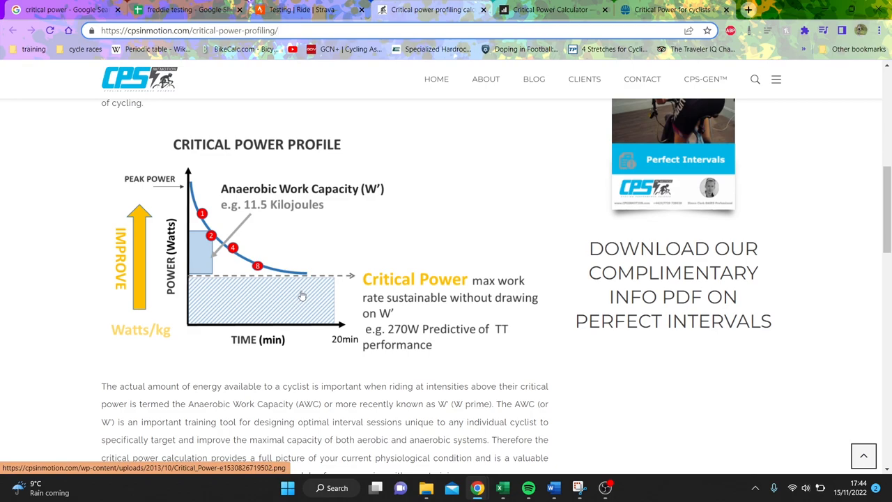
Inspect the spreadsheet formulas in D5, F5, G5, G6 and F6 for both test dates.
{"action": "left_click", "coordinate": [185, 10]}
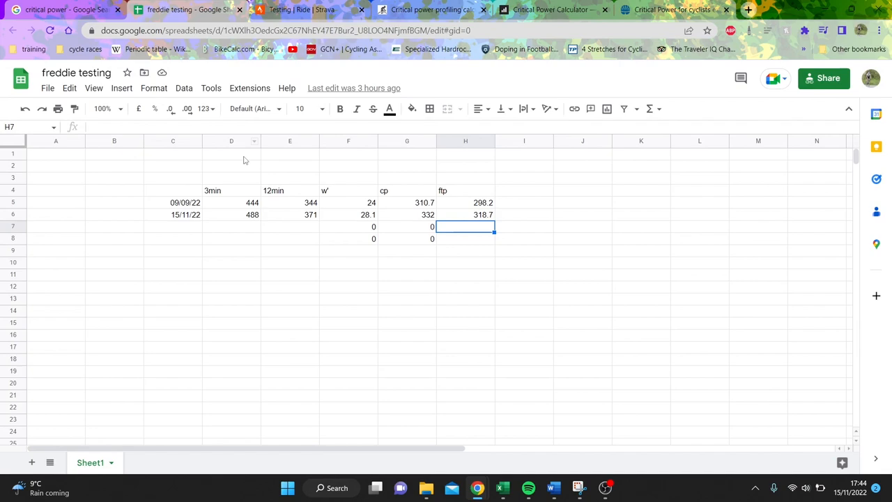
{"action": "left_click", "coordinate": [230, 202]}
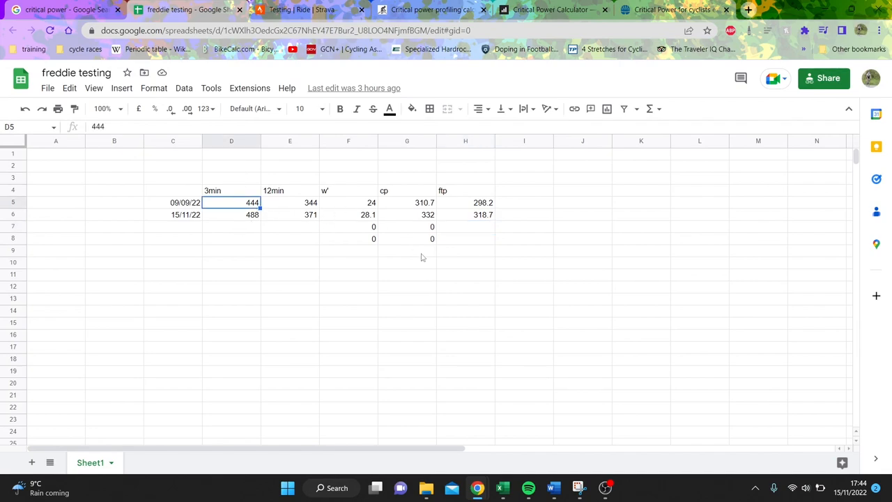
{"action": "mouse_move", "coordinate": [313, 218]}
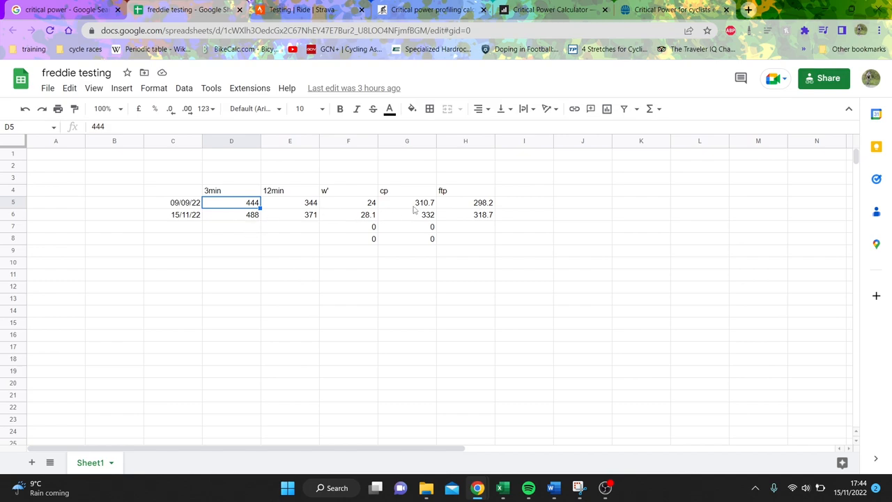
{"action": "left_click", "coordinate": [349, 202]}
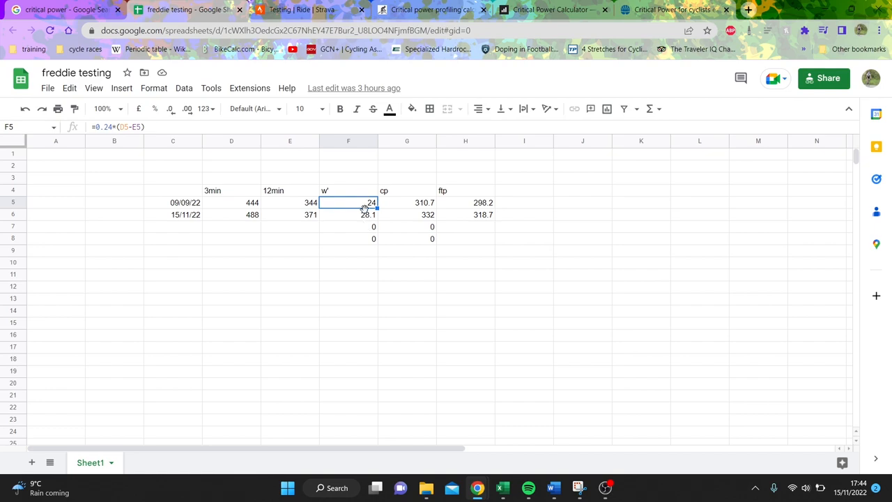
{"action": "left_click", "coordinate": [407, 202]}
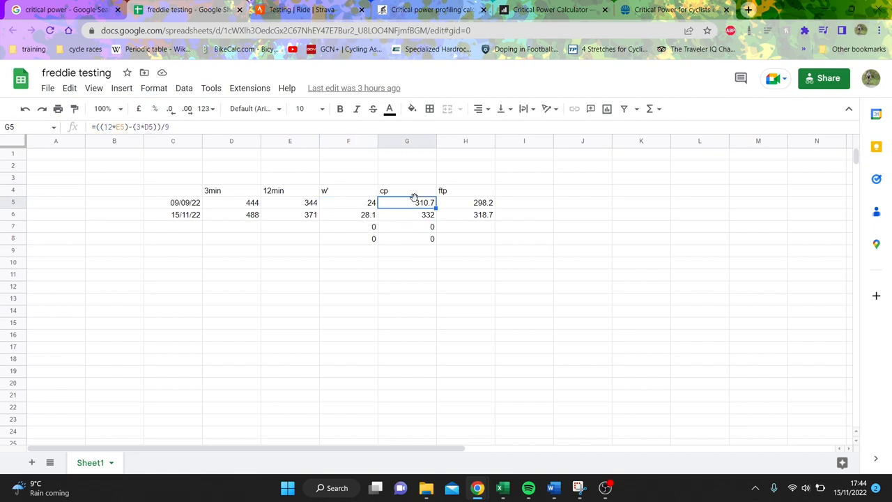
{"action": "left_click", "coordinate": [407, 214]}
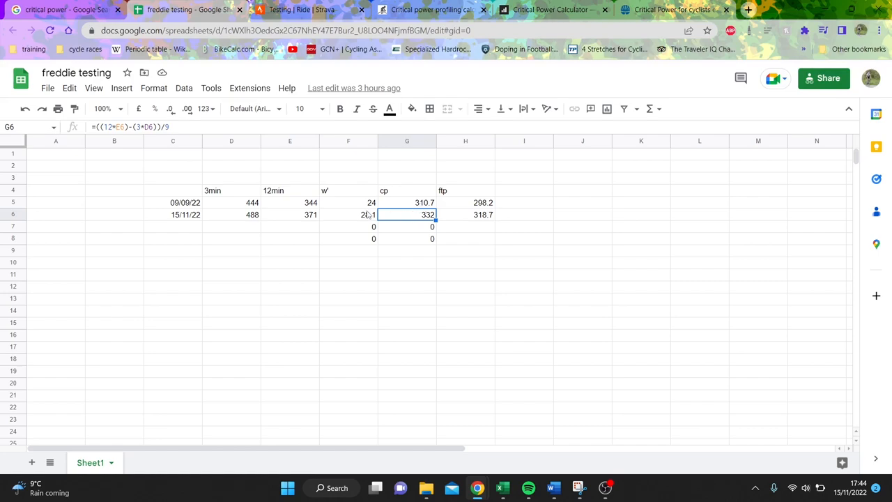
{"action": "left_click", "coordinate": [348, 202]}
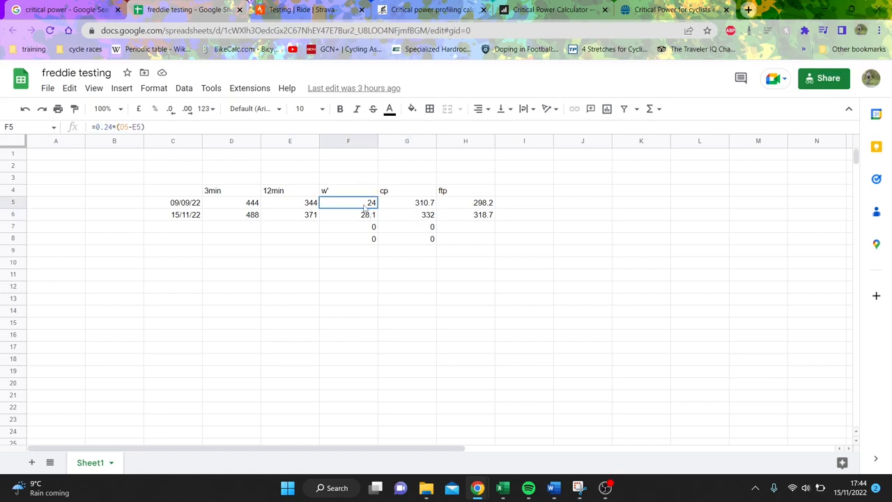
{"action": "left_click", "coordinate": [349, 214]}
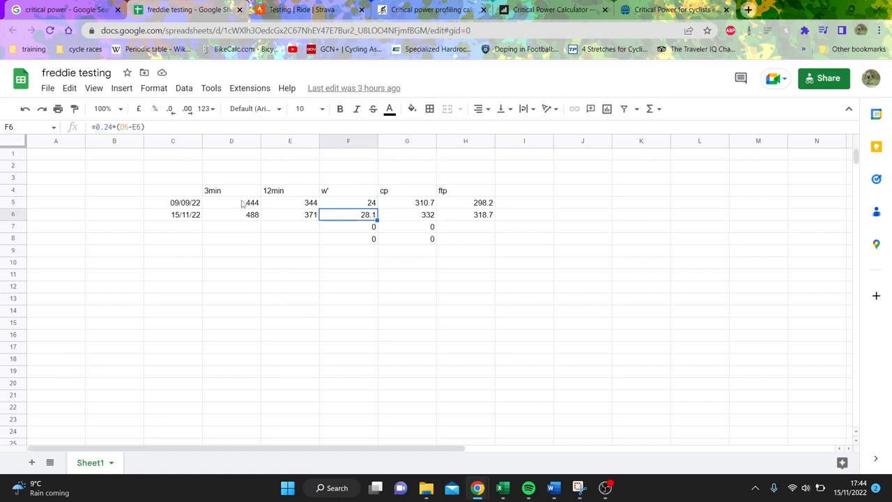
{"action": "left_click", "coordinate": [231, 203]}
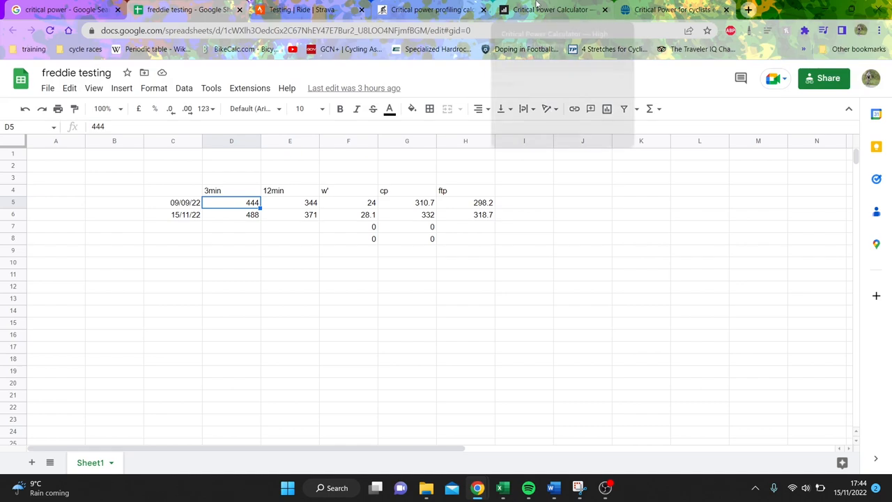
{"action": "mouse_move", "coordinate": [550, 9]}
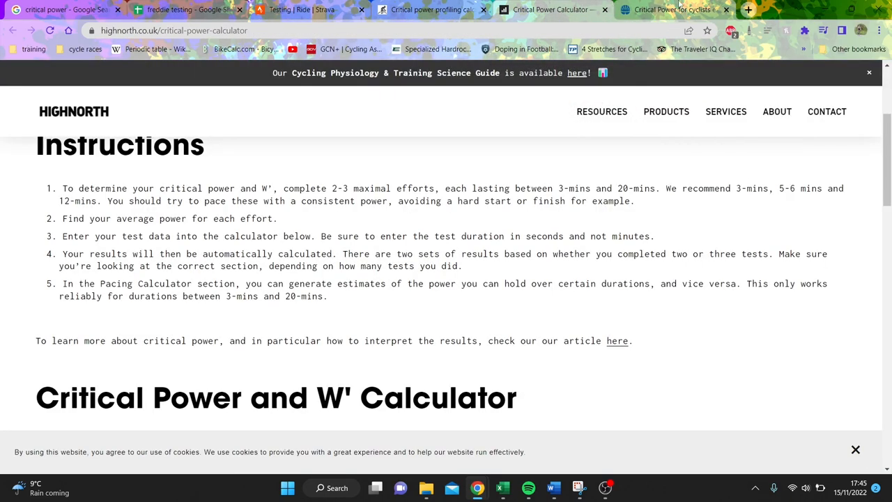
Show BikeRadar's W′ benchmarks: 16–20kJ for trained males, 11–15kJ and 14–18kJ for females.
{"action": "left_click", "coordinate": [669, 9]}
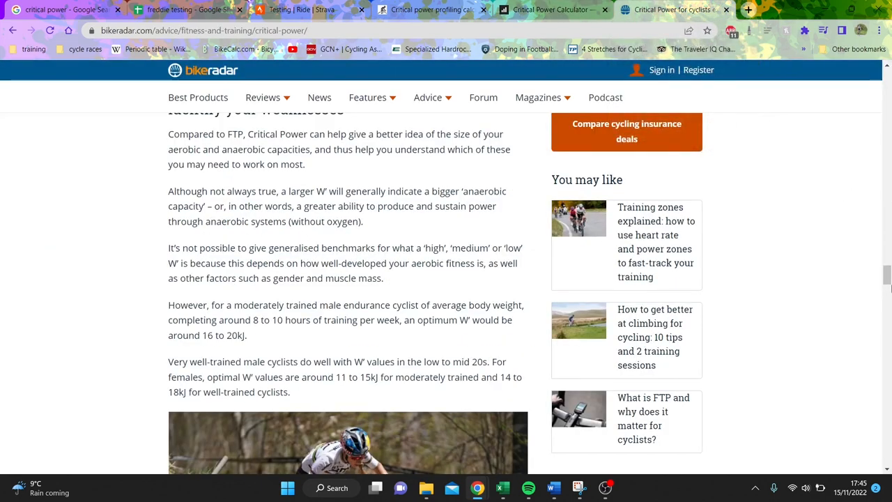
{"action": "mouse_move", "coordinate": [335, 410]}
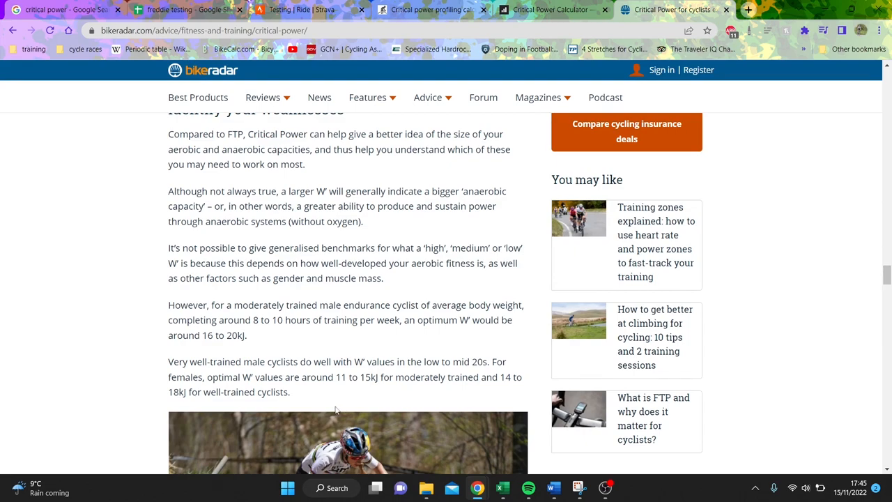
{"action": "mouse_move", "coordinate": [372, 356]}
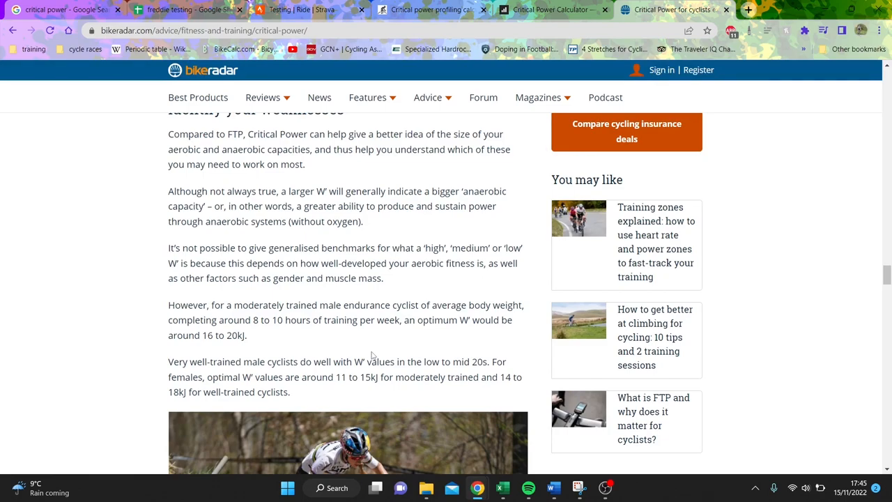
{"action": "mouse_move", "coordinate": [364, 358]}
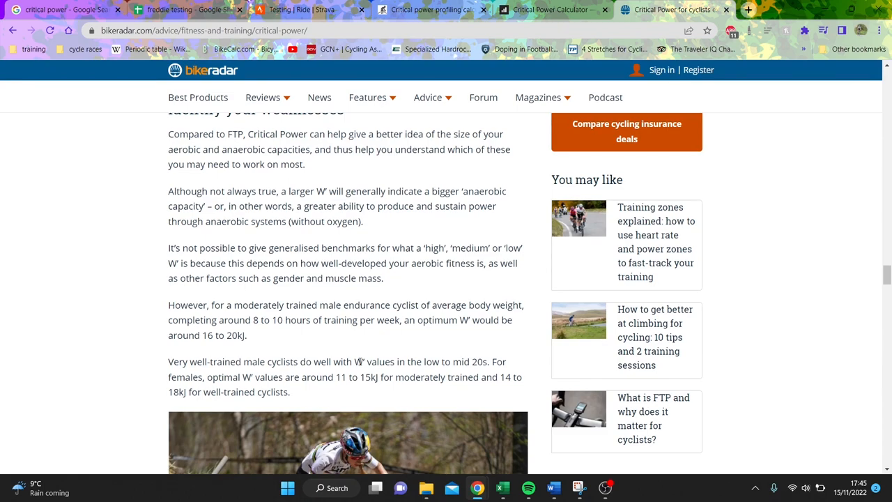
{"action": "mouse_move", "coordinate": [254, 354]}
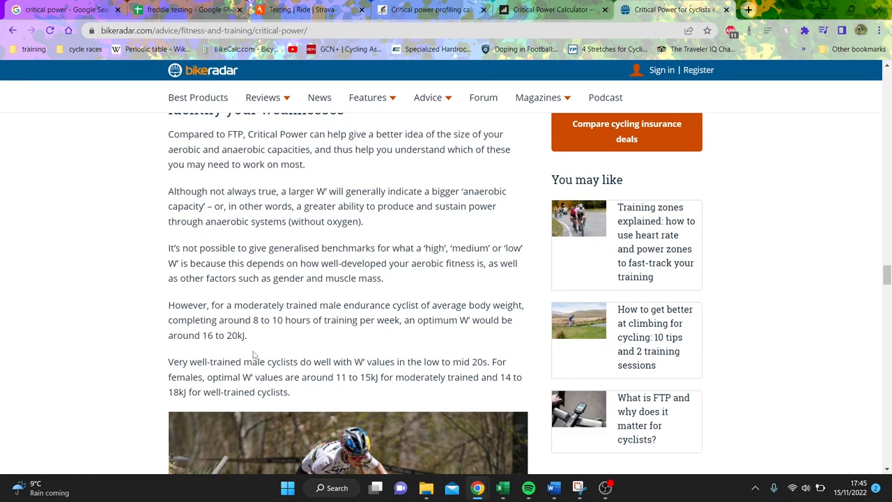
{"action": "mouse_move", "coordinate": [392, 302]}
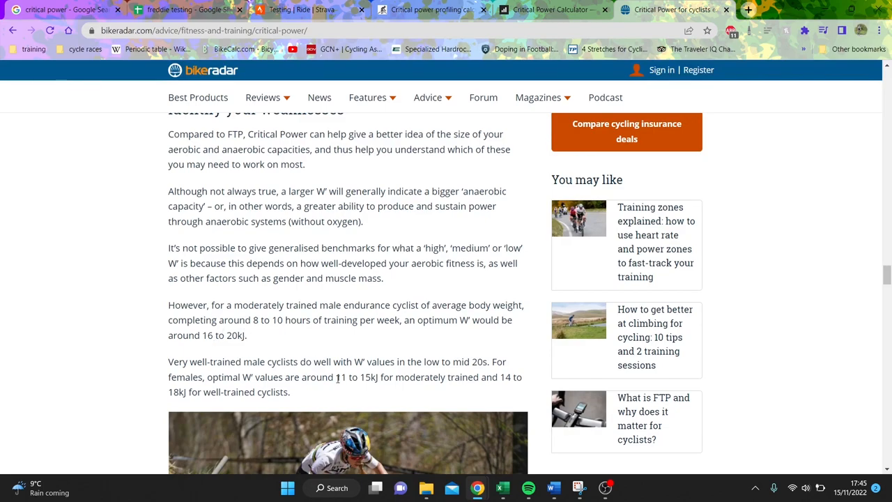
{"action": "mouse_move", "coordinate": [387, 355]}
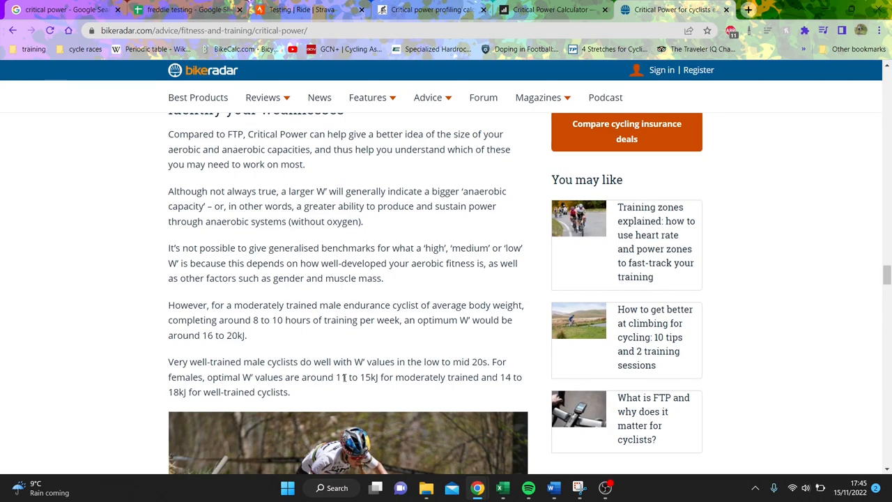
{"action": "mouse_move", "coordinate": [387, 377]}
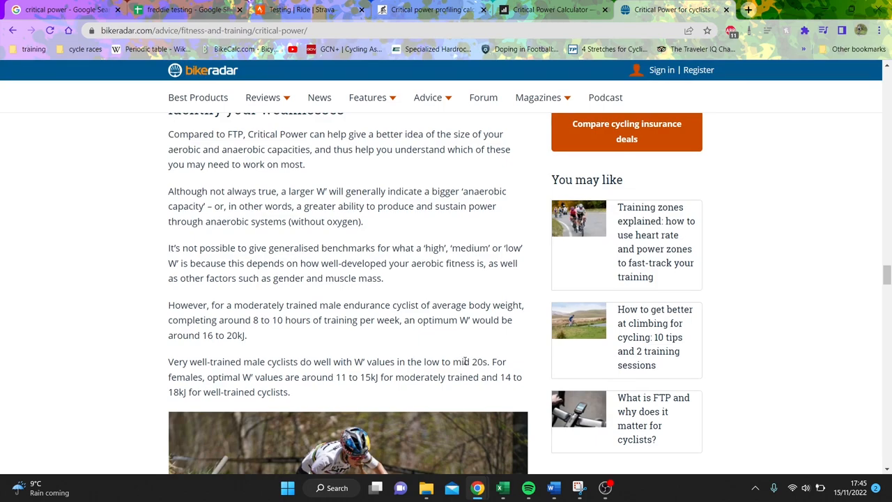
{"action": "scroll", "scroll_direction": "down", "scroll_amount": 3}
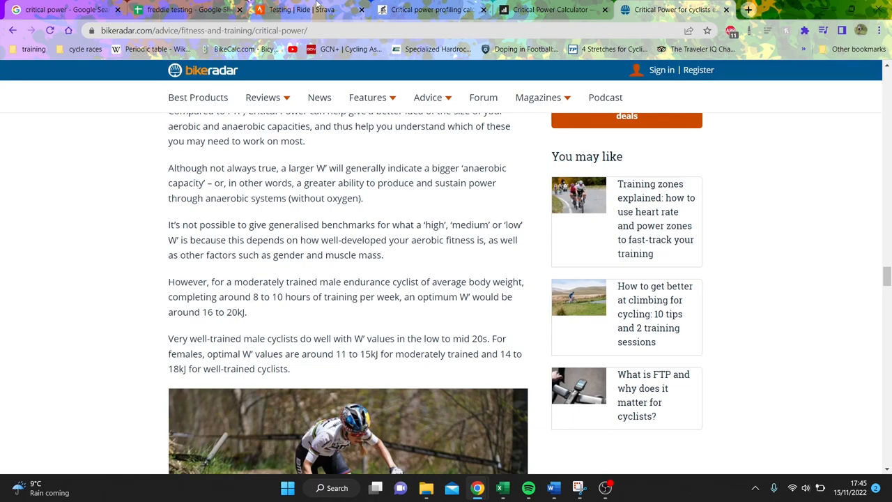
{"action": "left_click", "coordinate": [367, 97]}
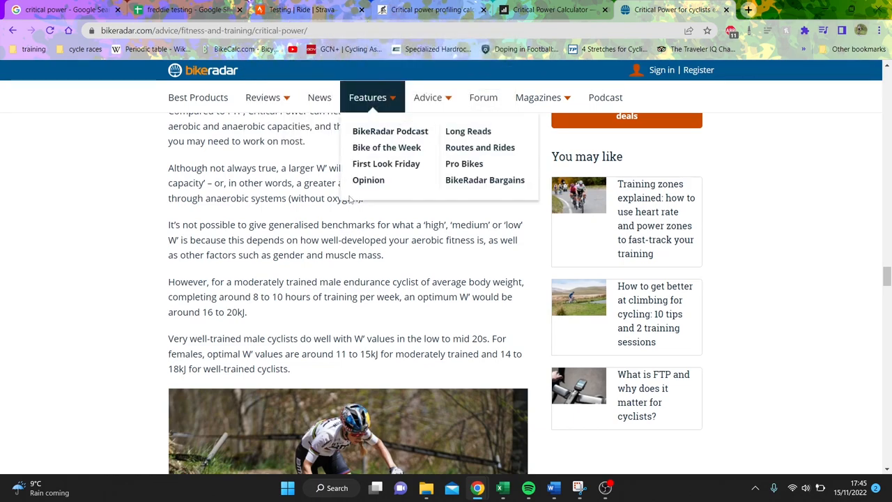
{"action": "left_click", "coordinate": [428, 97]}
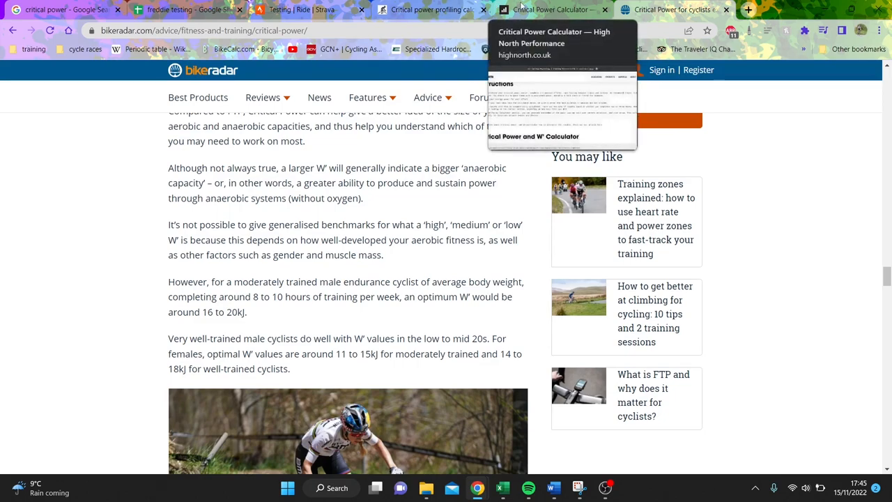
Scroll the High North calculator past its instructions to the Critical Power and W′ input form.
{"action": "left_click", "coordinate": [550, 9]}
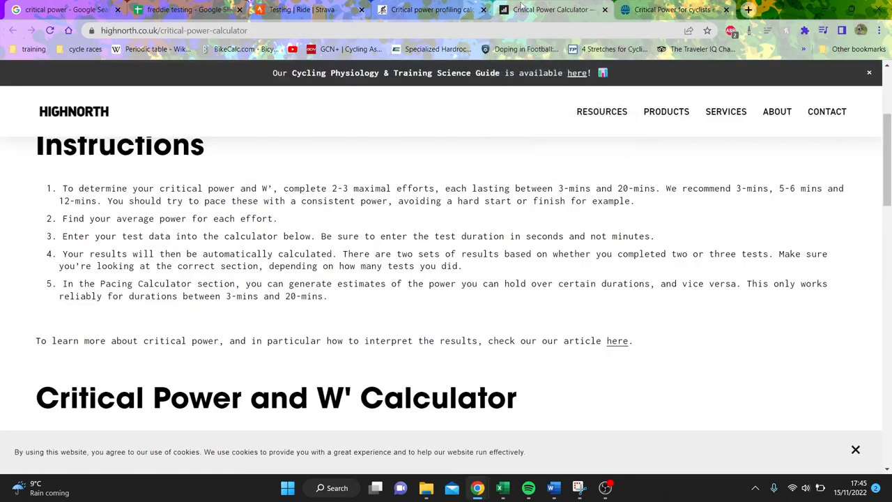
{"action": "scroll", "scroll_direction": "down", "scroll_amount": 3}
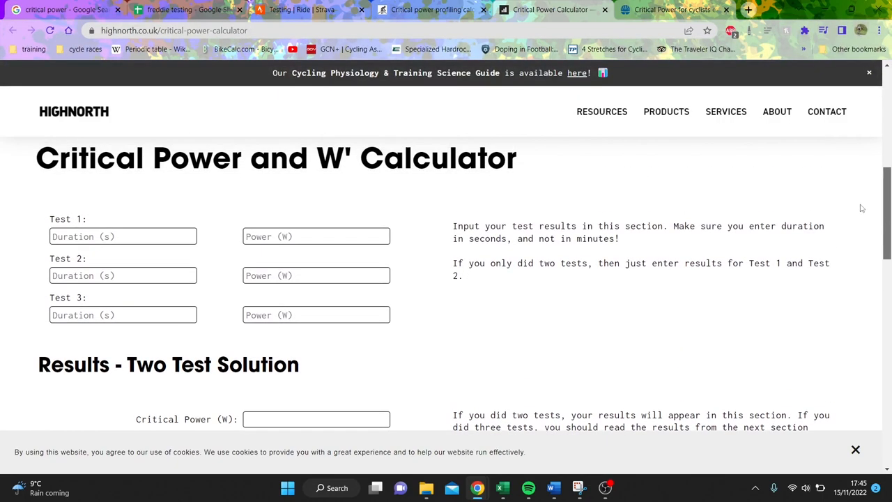
{"action": "scroll", "scroll_direction": "down", "scroll_amount": 3}
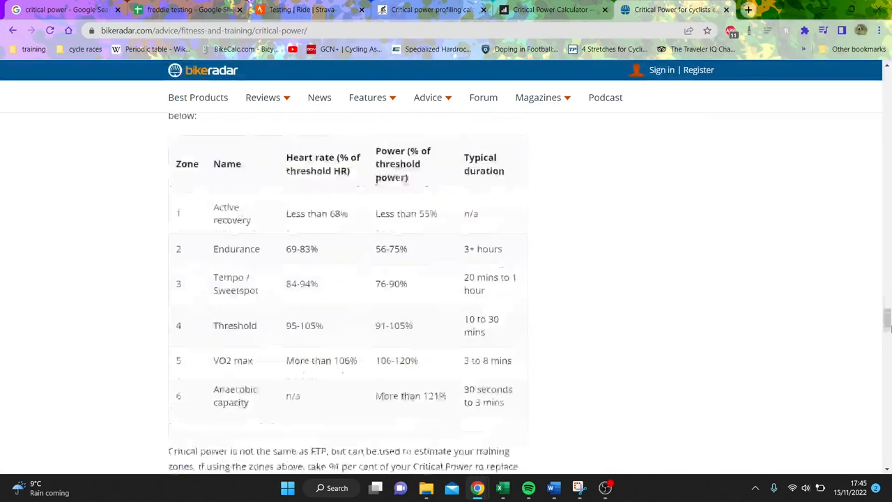
Review BikeRadar's two-test method section with its CP and W′ equations.
{"action": "scroll", "scroll_direction": "down", "scroll_amount": 3}
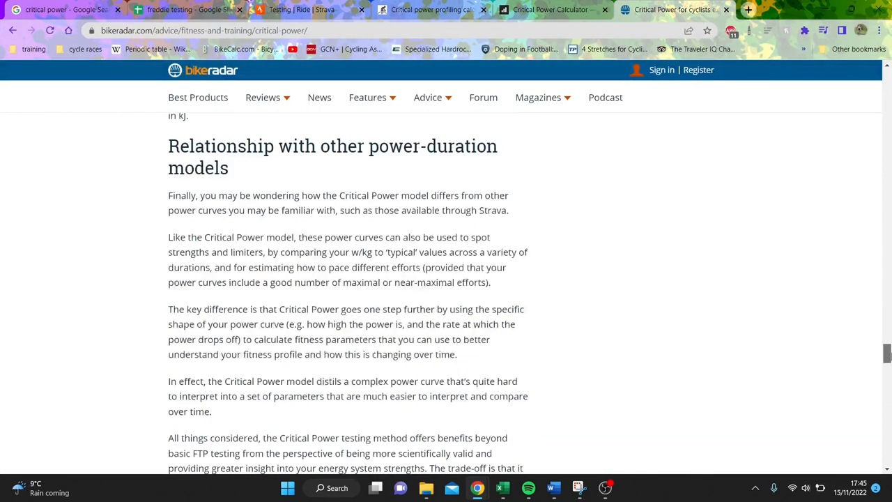
{"action": "scroll", "scroll_direction": "down", "scroll_amount": 3}
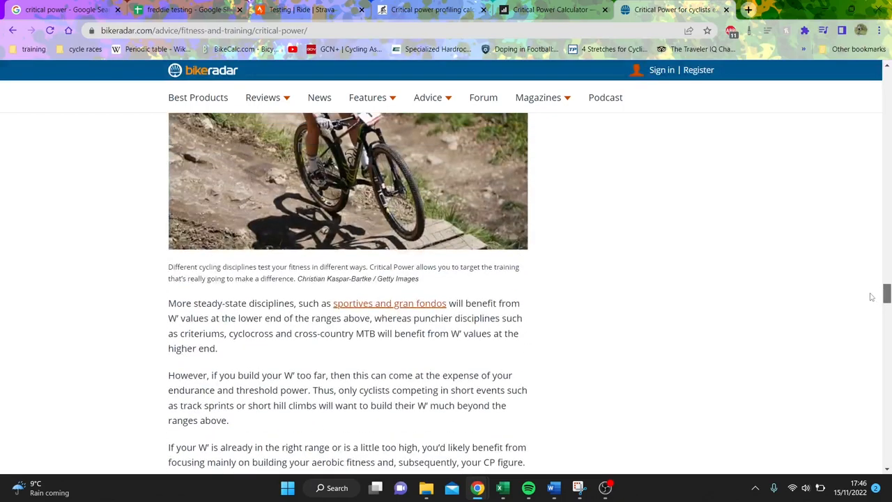
{"action": "scroll", "scroll_direction": "down", "scroll_amount": 3}
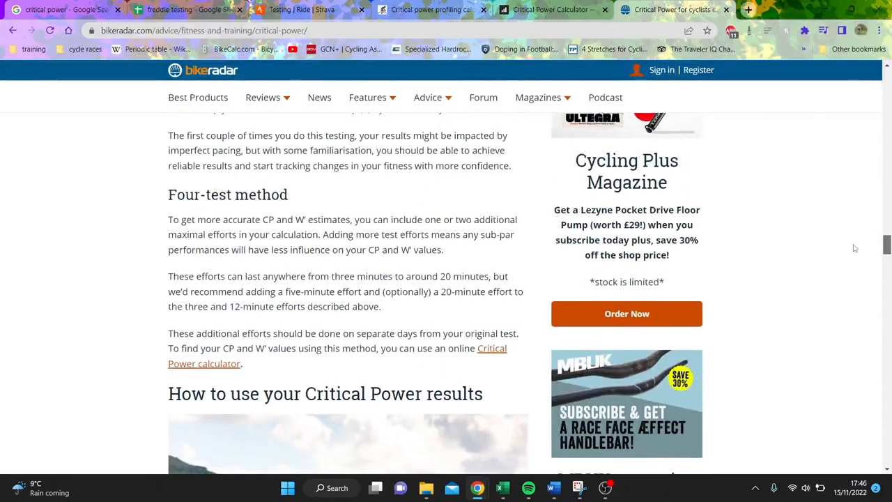
{"action": "scroll", "scroll_direction": "up", "scroll_amount": 3}
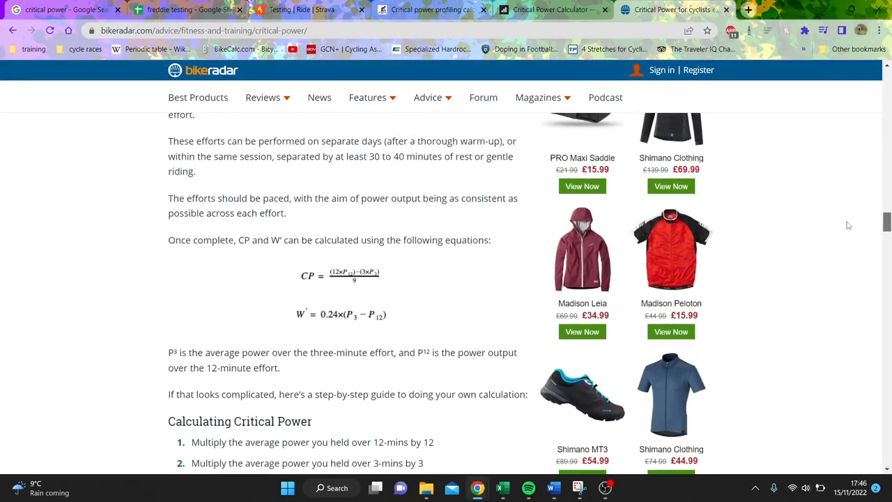
{"action": "scroll", "scroll_direction": "up", "scroll_amount": 3}
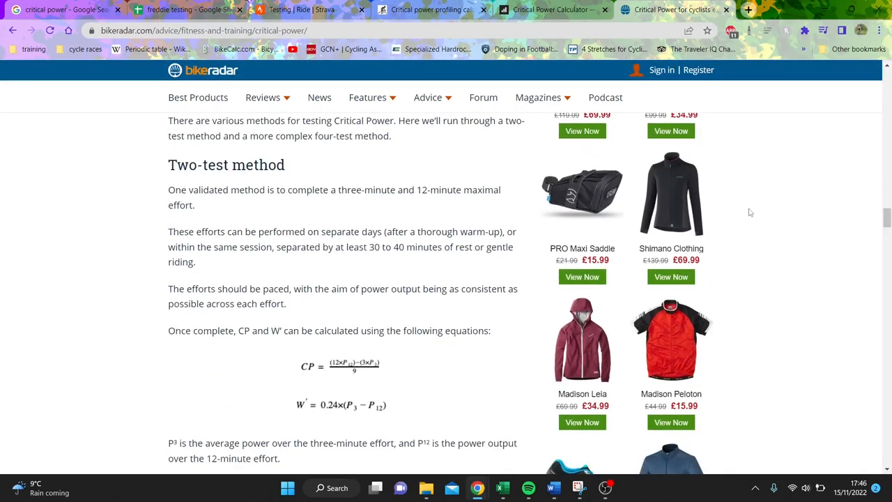
{"action": "mouse_move", "coordinate": [268, 224]}
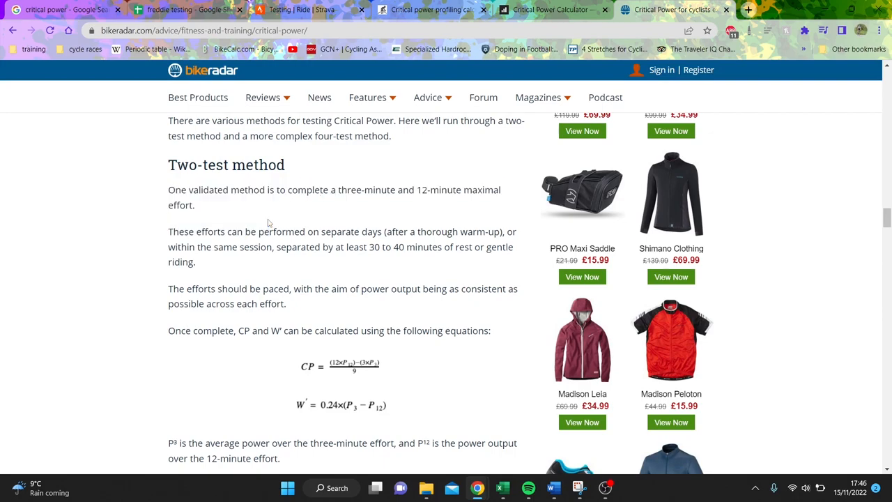
{"action": "mouse_move", "coordinate": [374, 264]}
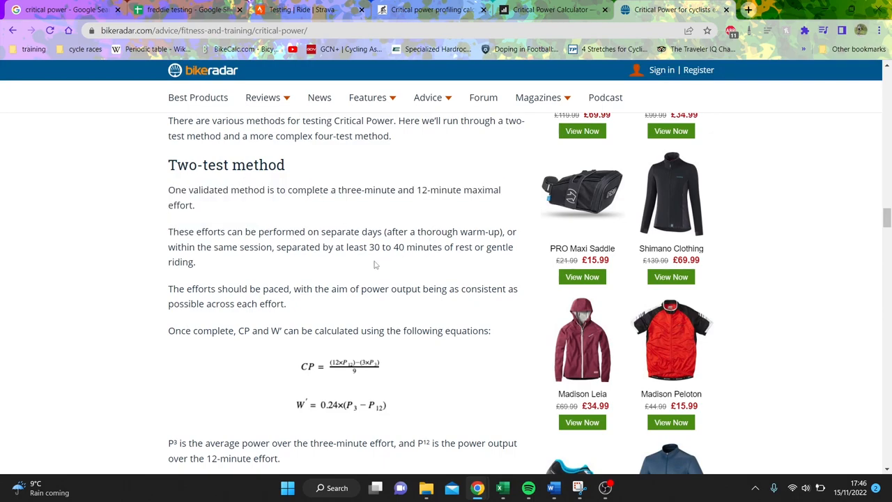
{"action": "mouse_move", "coordinate": [430, 257]}
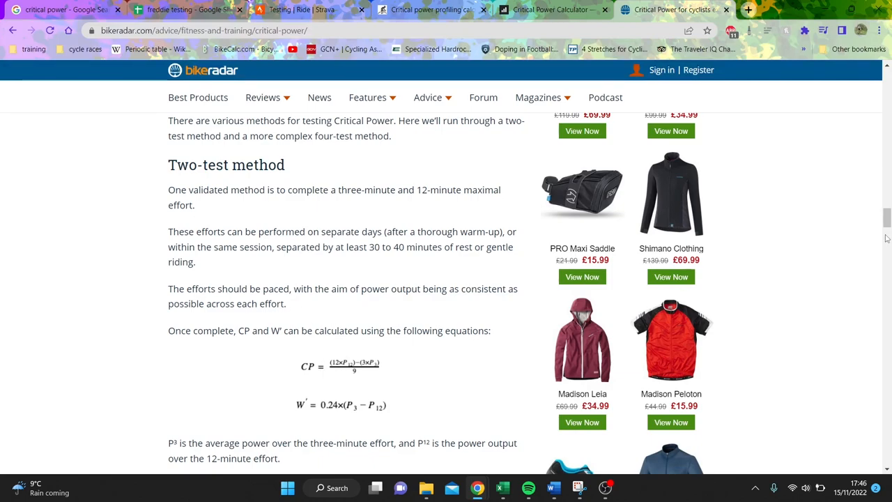
{"action": "scroll", "scroll_direction": "down", "scroll_amount": 3}
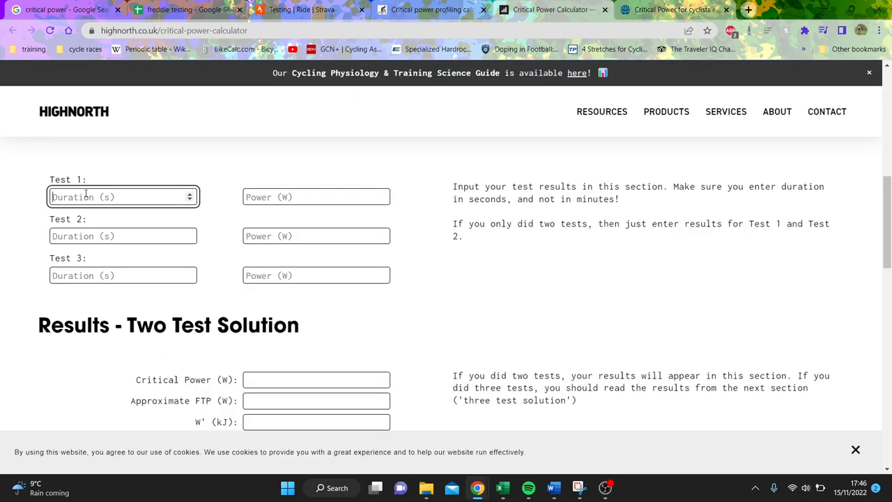
Enter 180s/500W, 300s/400W and 1200s/300W, giving two-test CP 250W, FTP 240W, W′ 45kJ.
{"action": "type", "text": "180"}
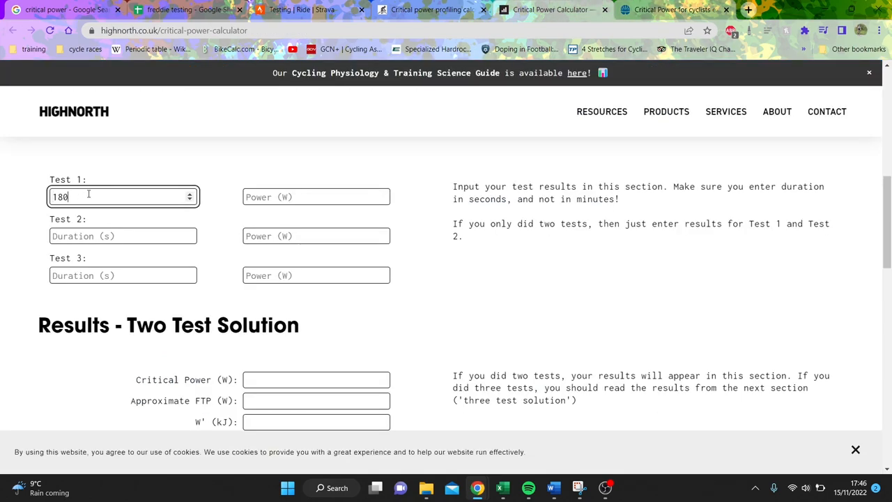
{"action": "left_click", "coordinate": [123, 235]}
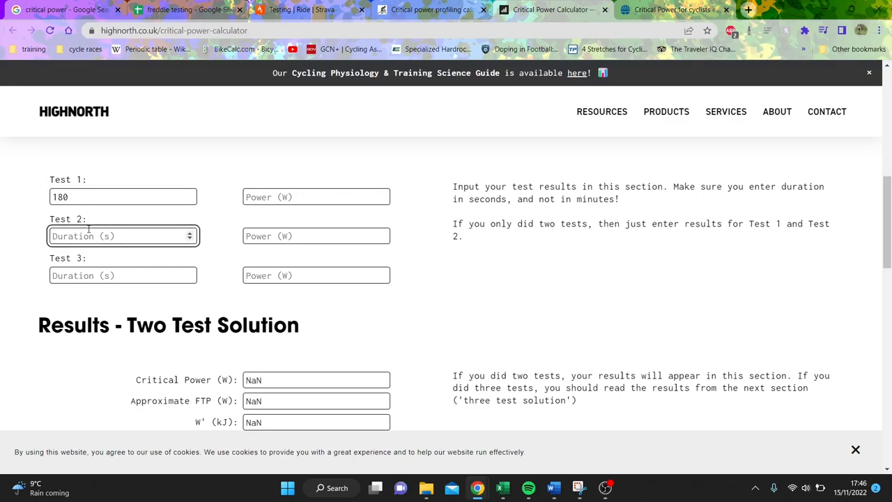
{"action": "type", "text": "300"}
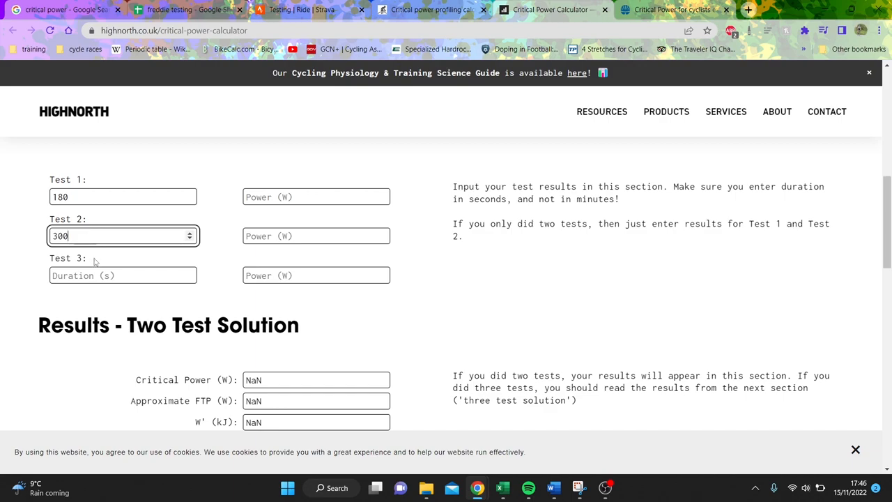
{"action": "type", "text": "1200"}
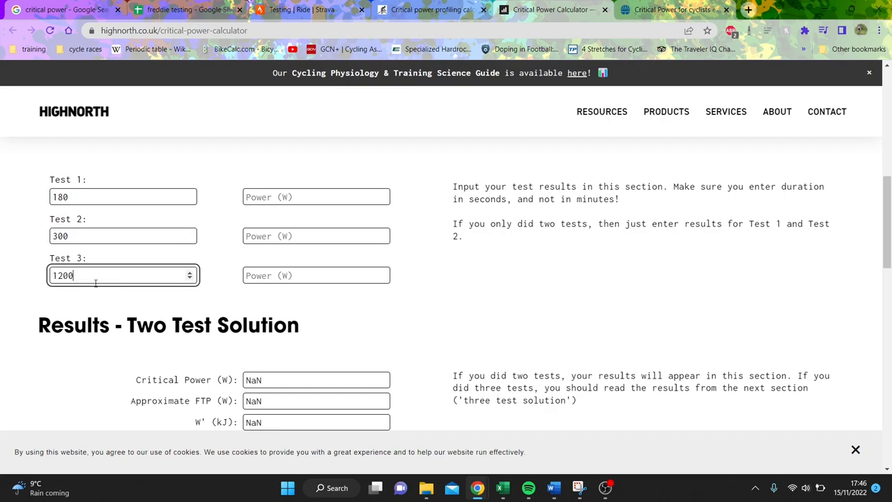
{"action": "left_click", "coordinate": [315, 196]}
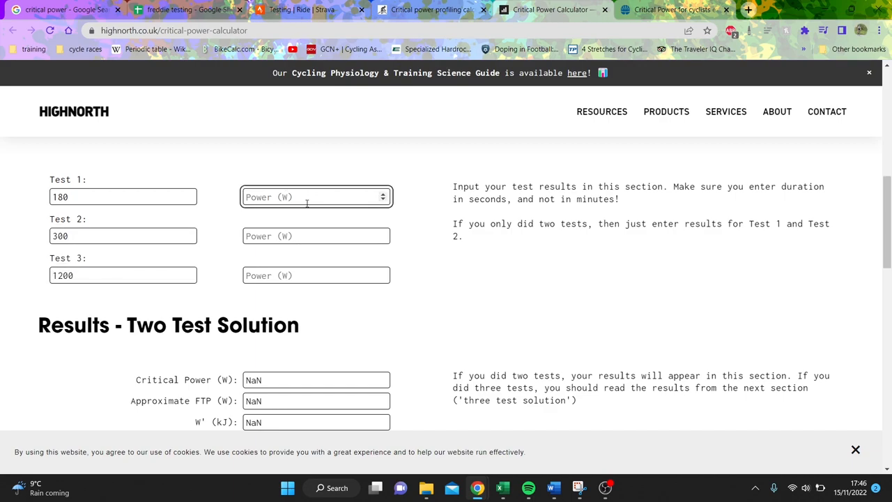
{"action": "mouse_move", "coordinate": [876, 193]}
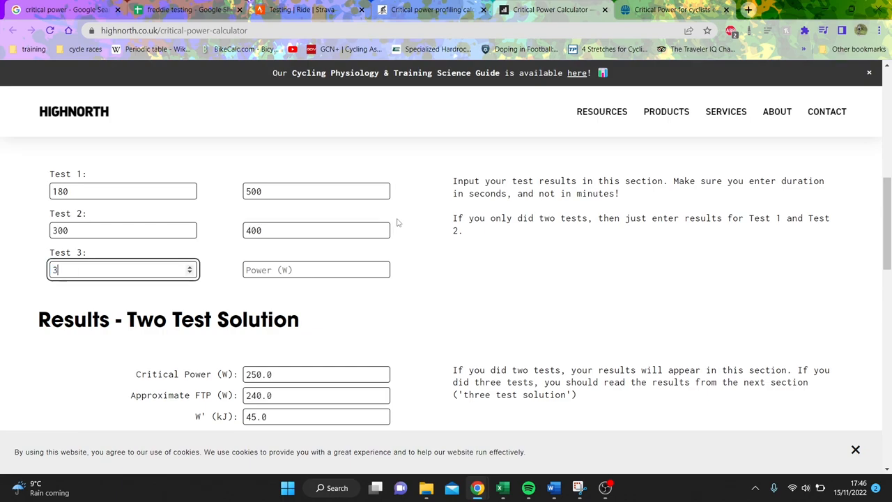
{"action": "type", "text": "1200"}
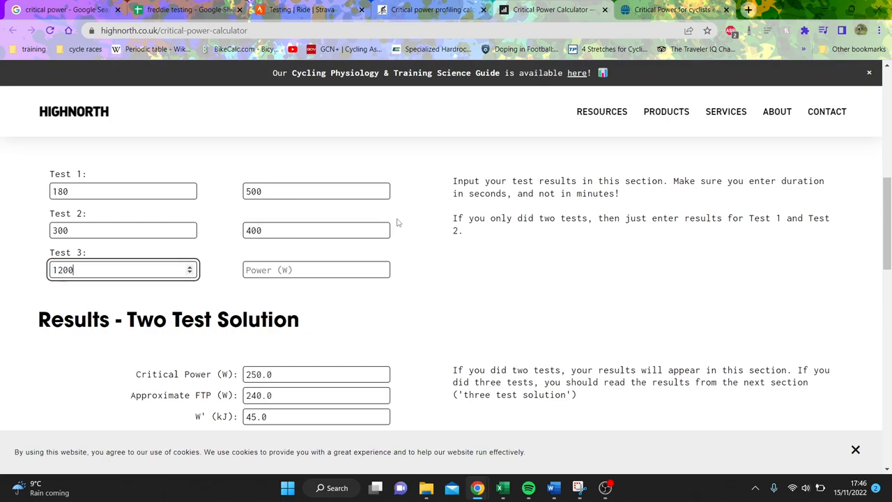
{"action": "type", "text": "300"}
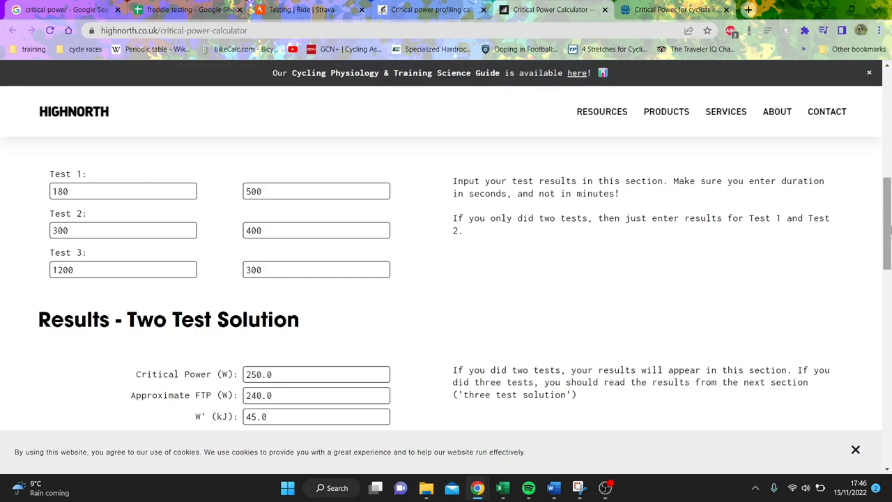
Set Test 3 power to 350W and Test 2 to 470W, then review the three-test results.
{"action": "scroll", "scroll_direction": "down", "scroll_amount": 3}
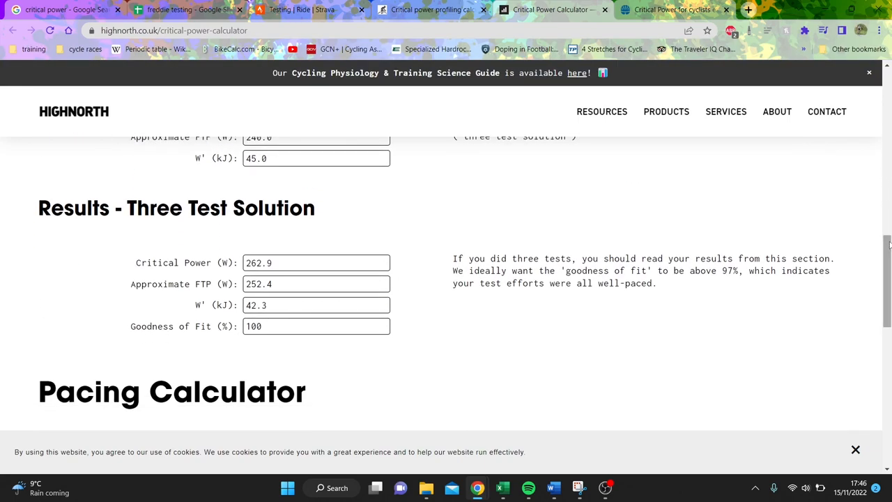
{"action": "scroll", "scroll_direction": "up", "scroll_amount": 3}
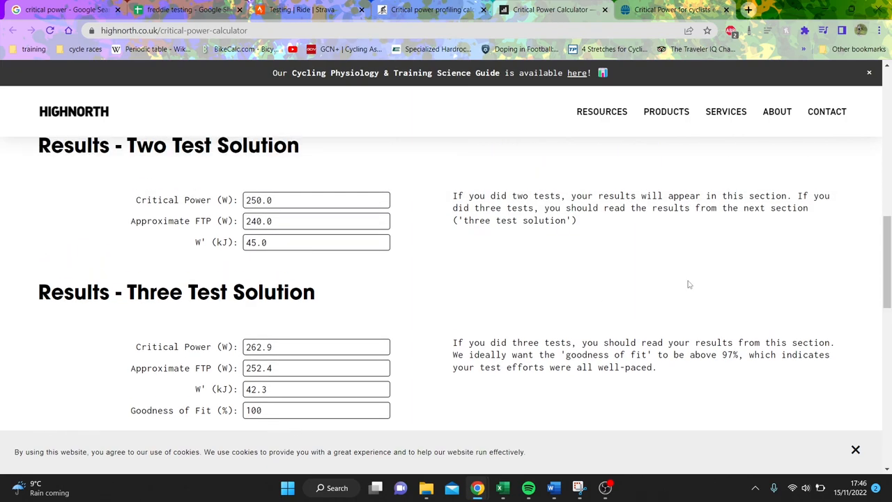
{"action": "scroll", "scroll_direction": "up", "scroll_amount": 3}
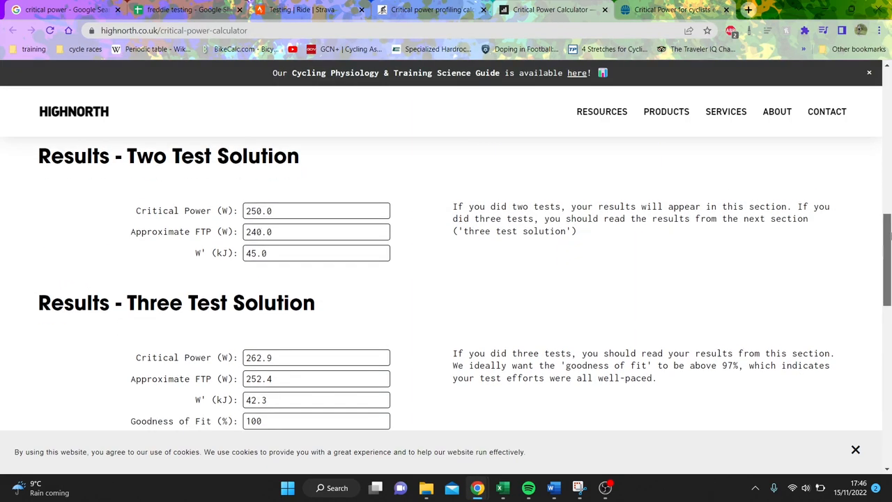
{"action": "scroll", "scroll_direction": "up", "scroll_amount": 3}
{"action": "type", "text": "350"}
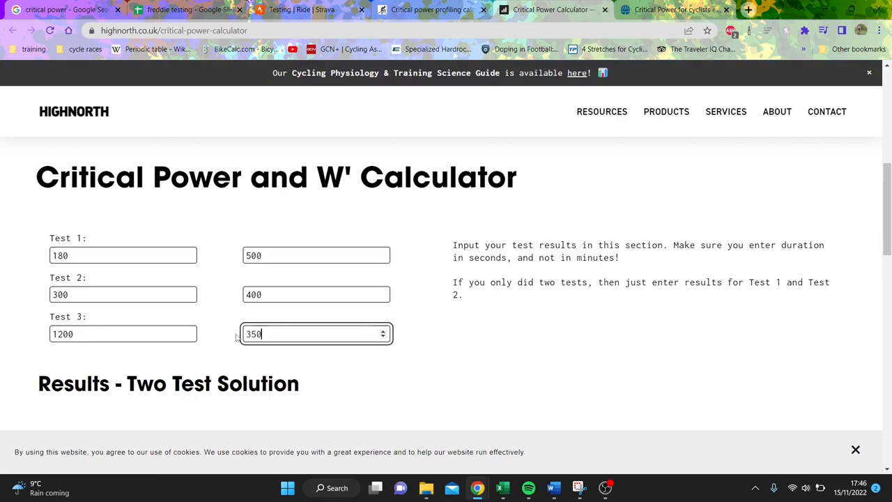
{"action": "scroll", "scroll_direction": "down", "scroll_amount": 3}
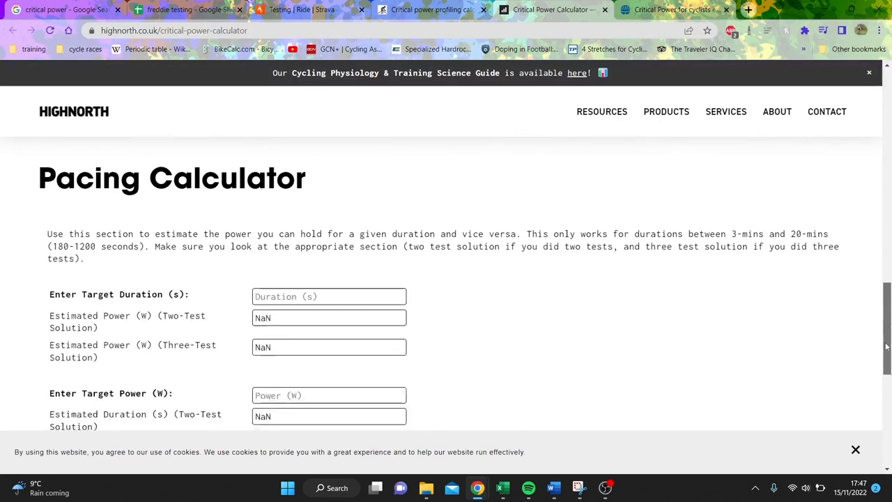
{"action": "scroll", "scroll_direction": "up", "scroll_amount": 3}
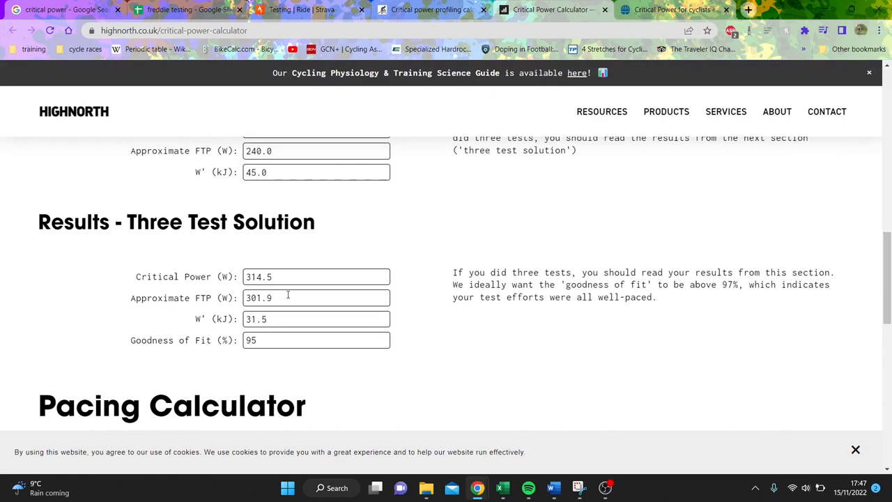
{"action": "mouse_move", "coordinate": [641, 259]}
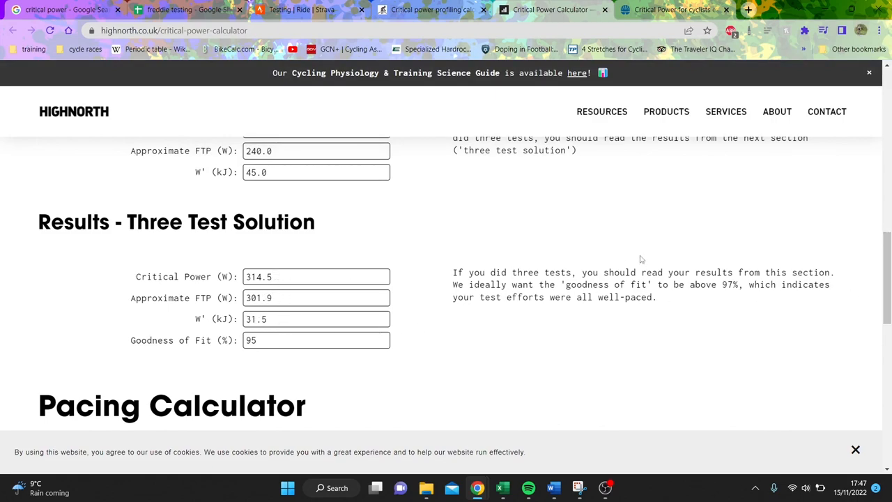
{"action": "scroll", "scroll_direction": "up", "scroll_amount": 3}
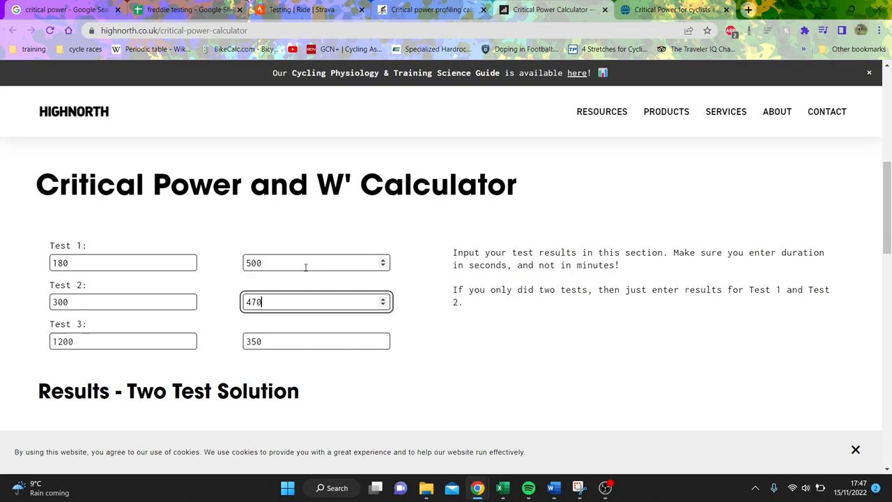
{"action": "scroll", "scroll_direction": "down", "scroll_amount": 3}
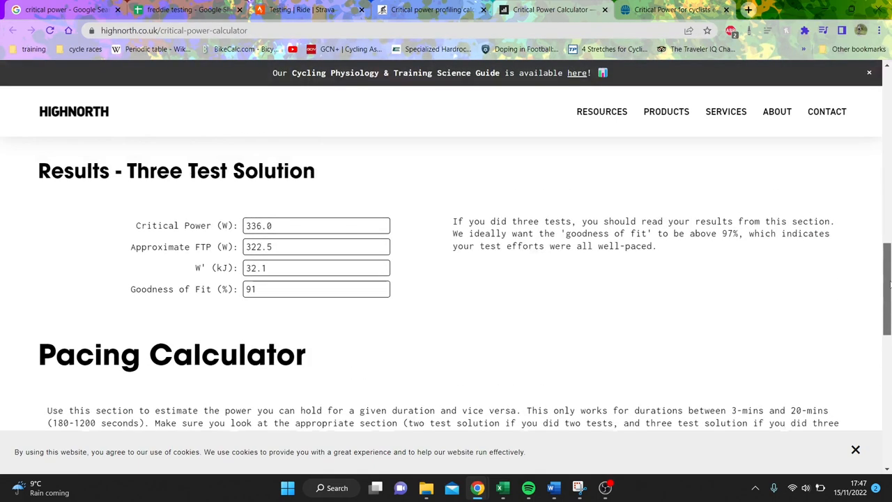
{"action": "scroll", "scroll_direction": "down", "scroll_amount": 3}
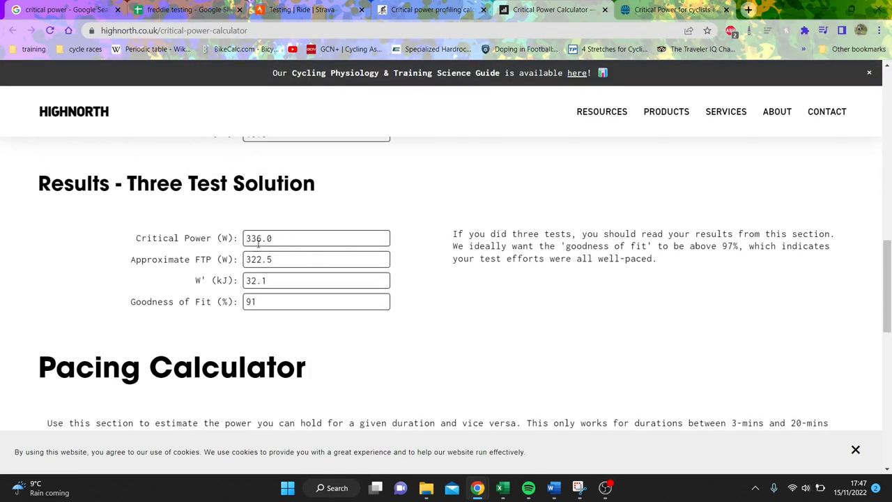
{"action": "mouse_move", "coordinate": [820, 228]}
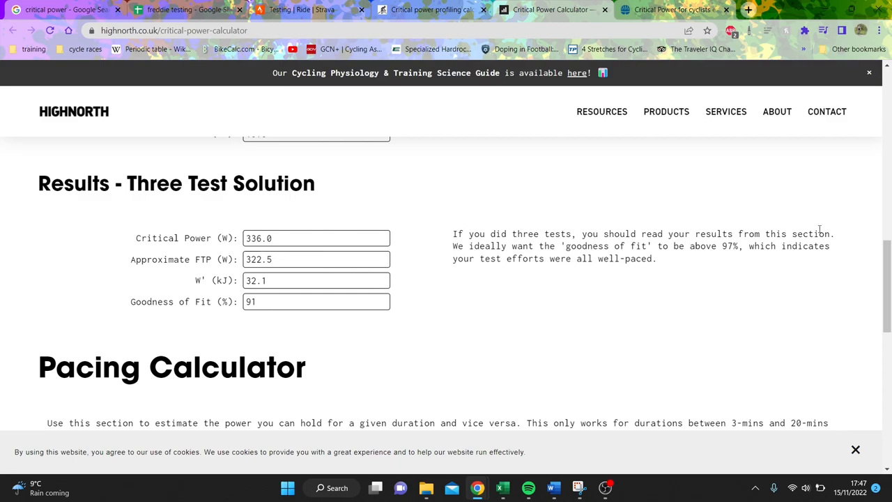
{"action": "scroll", "scroll_direction": "up", "scroll_amount": 3}
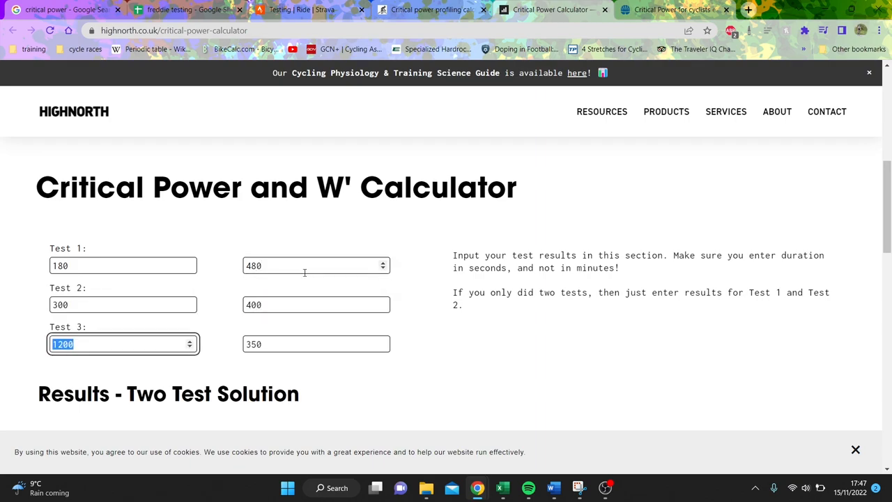
{"action": "scroll", "scroll_direction": "down", "scroll_amount": 3}
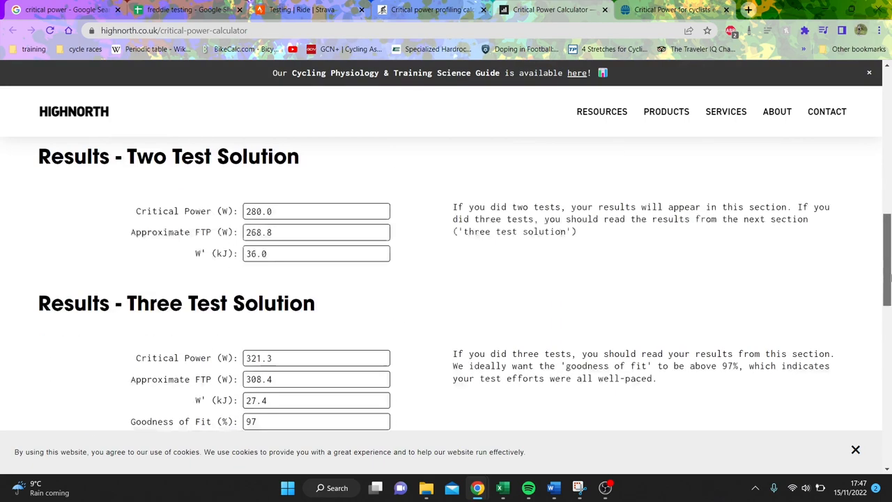
{"action": "scroll", "scroll_direction": "down", "scroll_amount": 3}
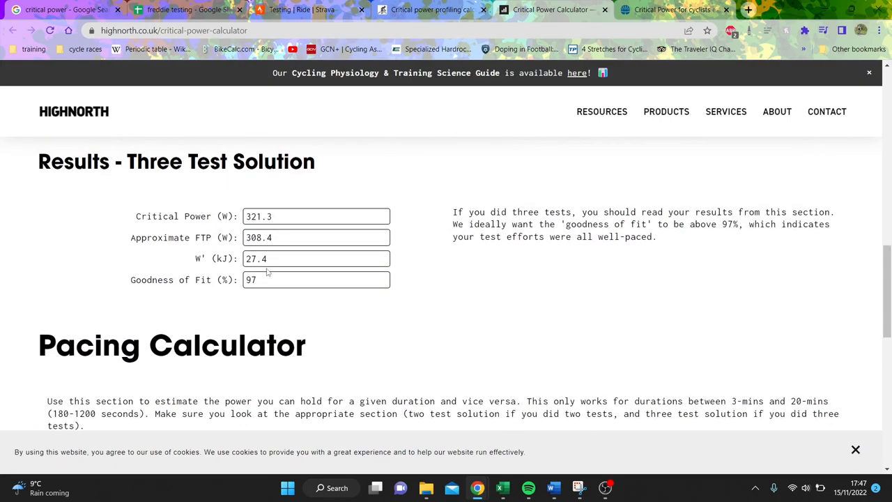
{"action": "left_click", "coordinate": [316, 259]}
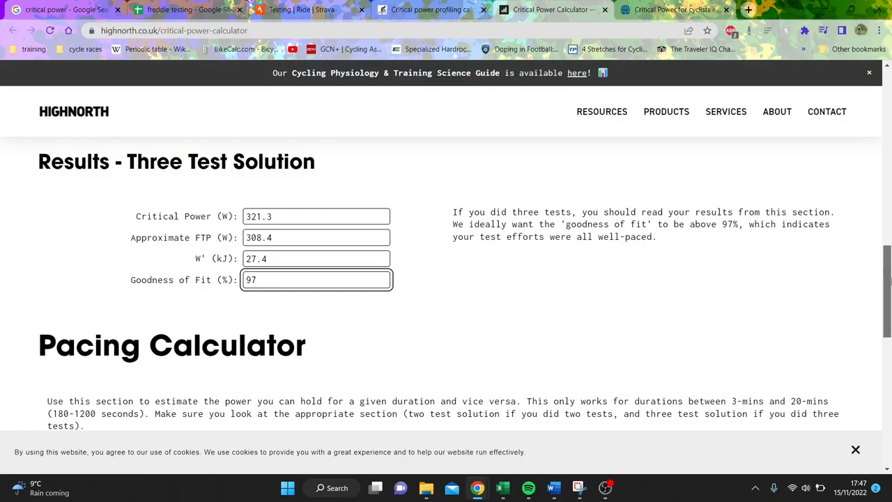
{"action": "scroll", "scroll_direction": "up", "scroll_amount": 3}
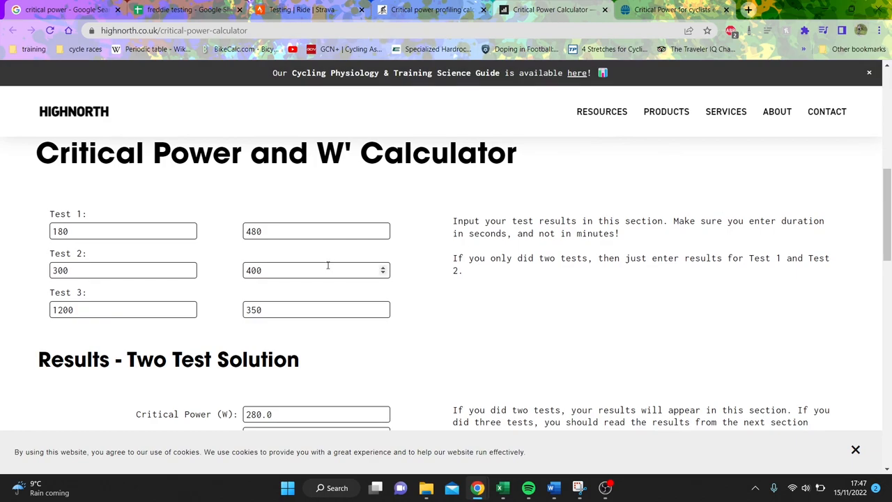
{"action": "mouse_move", "coordinate": [94, 282]}
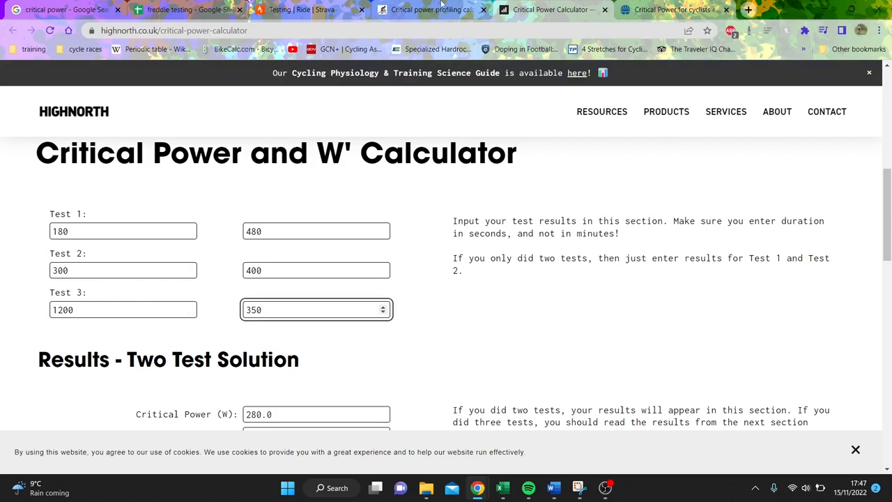
{"action": "left_click", "coordinate": [316, 231]}
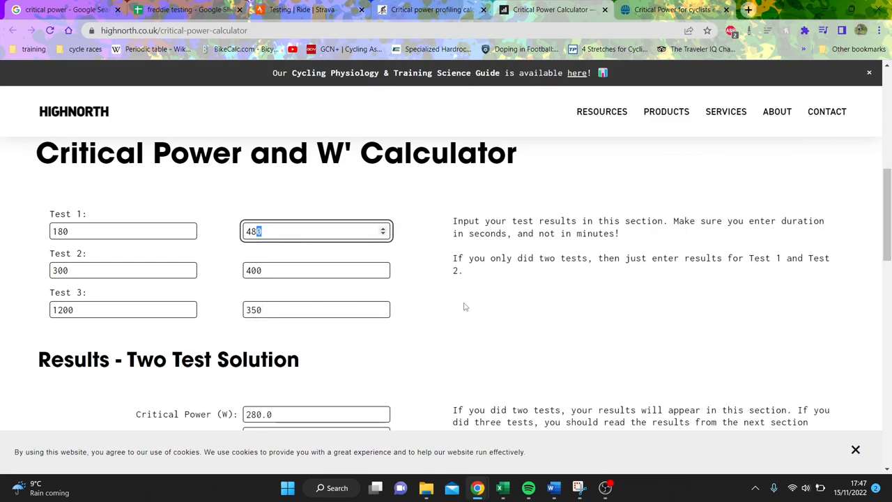
View CPS in Motion's critical power profile graph, then return to BikeRadar's W′ benchmarks.
{"action": "left_click", "coordinate": [429, 10]}
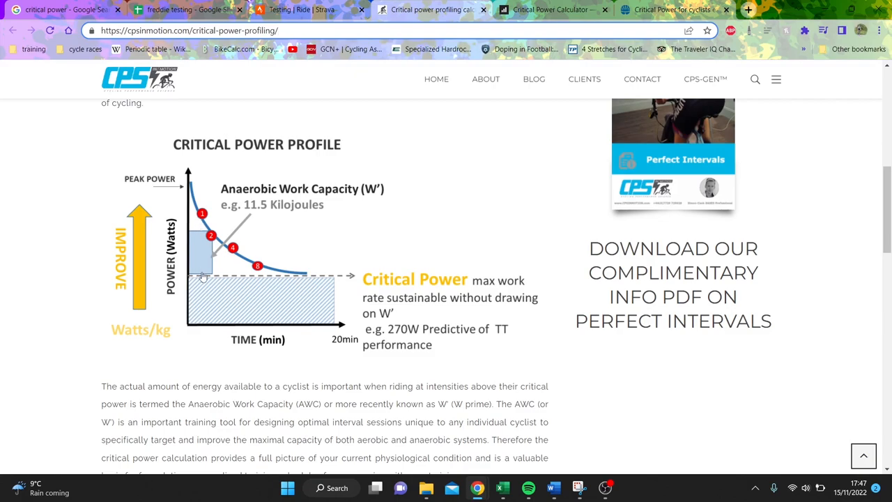
{"action": "mouse_move", "coordinate": [202, 273]}
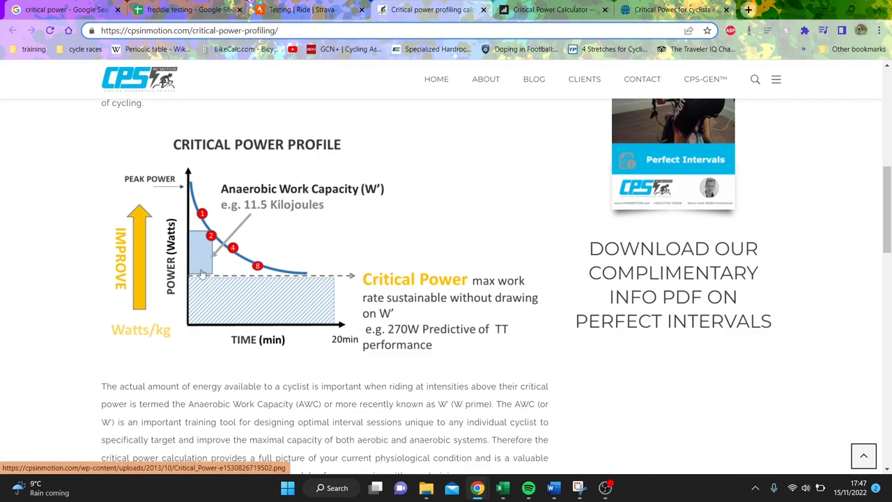
{"action": "mouse_move", "coordinate": [237, 251]}
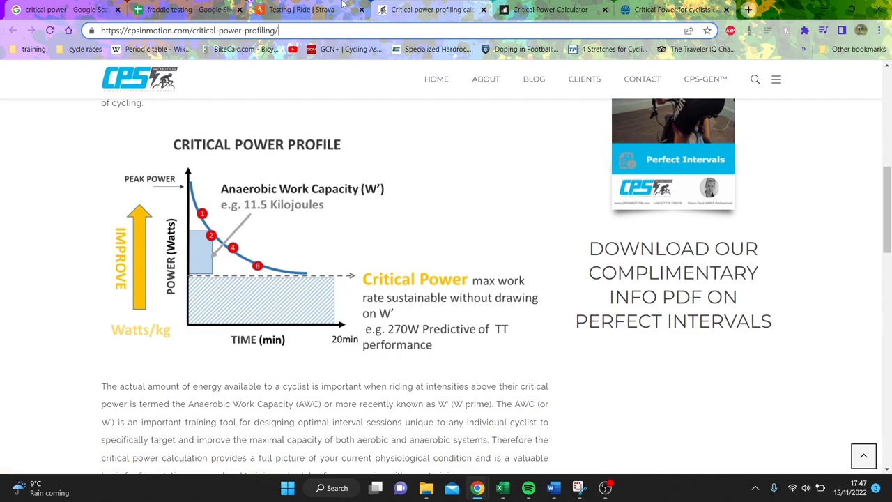
{"action": "mouse_move", "coordinate": [300, 9]}
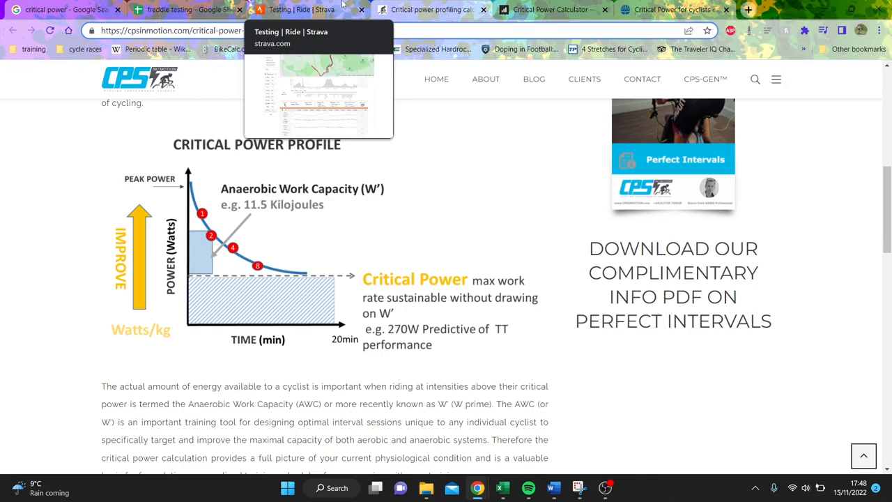
{"action": "left_click", "coordinate": [672, 9]}
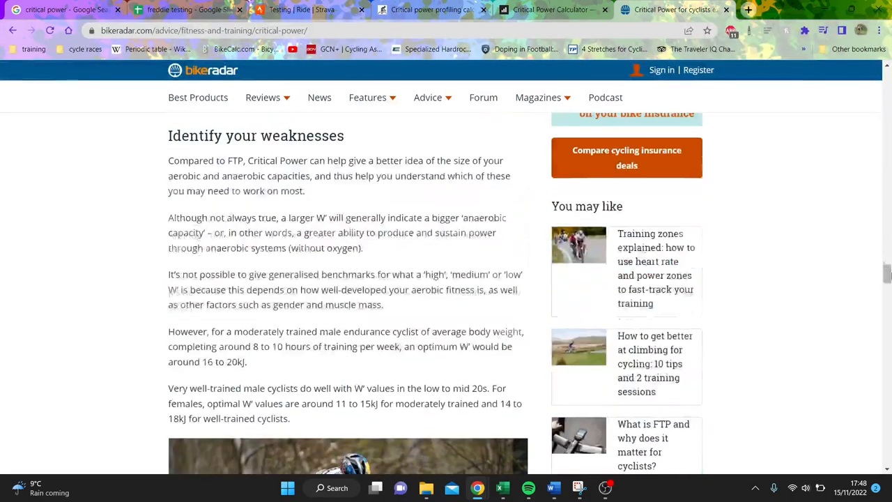
Show BikeRadar's six-zone training table and the note to use 94% of Critical Power for FTP.
{"action": "scroll", "scroll_direction": "down", "scroll_amount": 3}
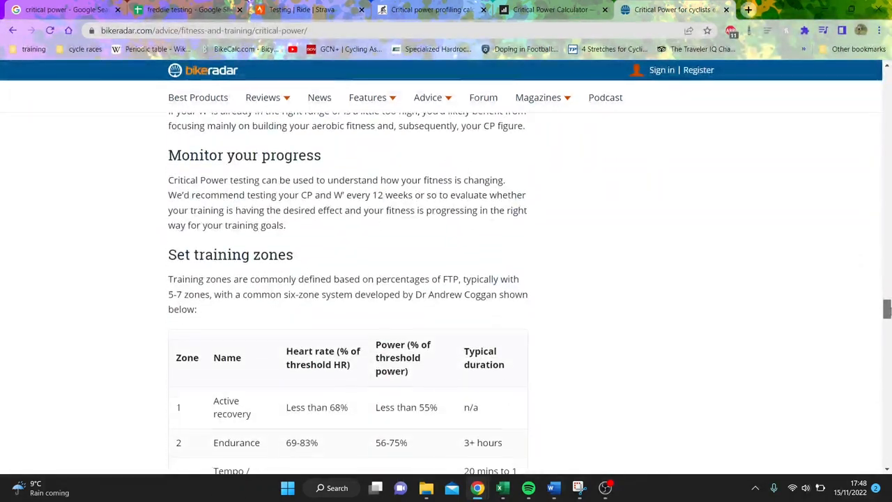
{"action": "scroll", "scroll_direction": "down", "scroll_amount": 3}
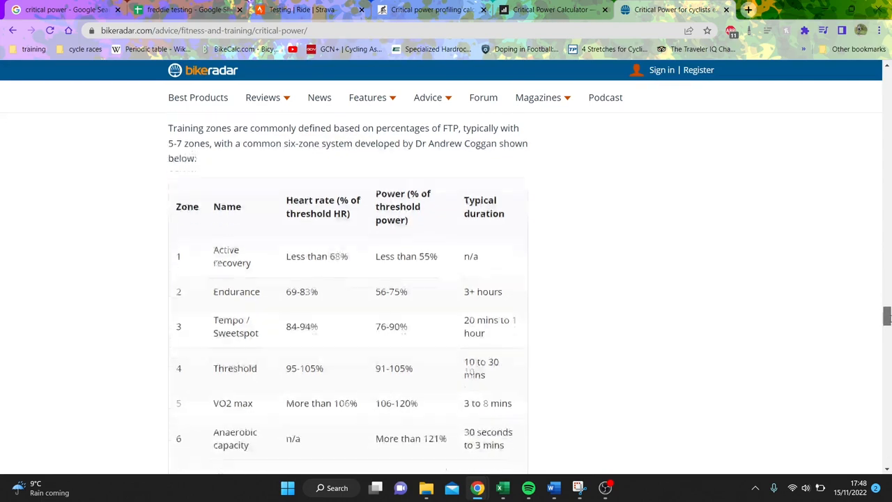
{"action": "scroll", "scroll_direction": "up", "scroll_amount": 3}
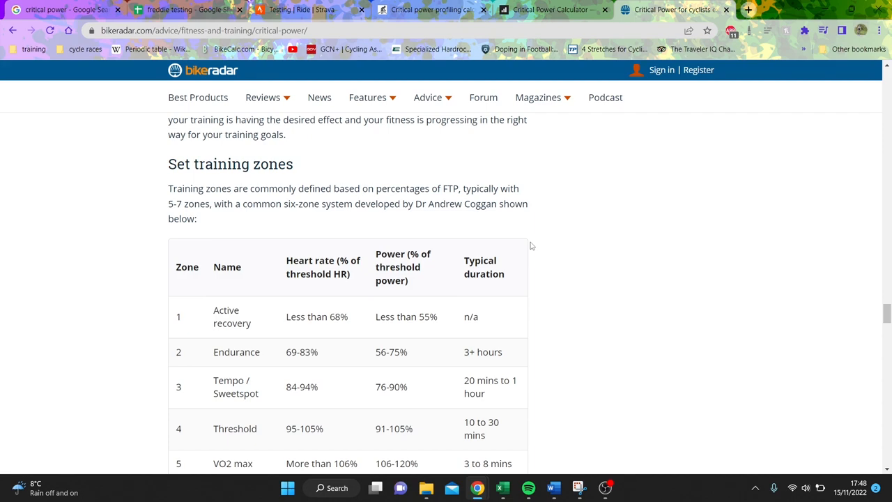
{"action": "scroll", "scroll_direction": "down", "scroll_amount": 3}
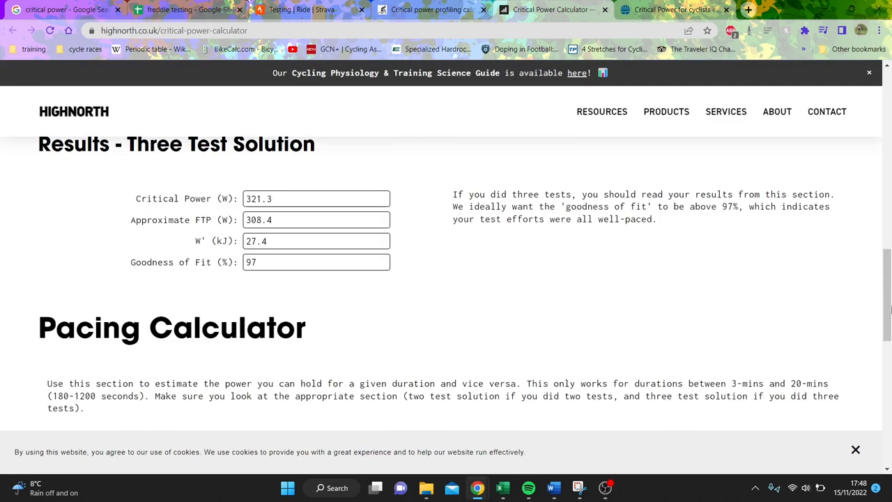
{"action": "scroll", "scroll_direction": "down", "scroll_amount": 3}
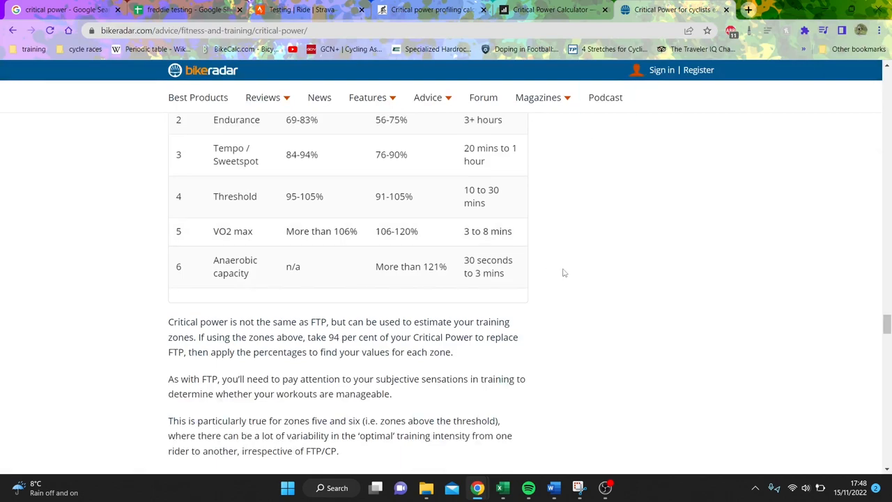
{"action": "mouse_move", "coordinate": [535, 322]}
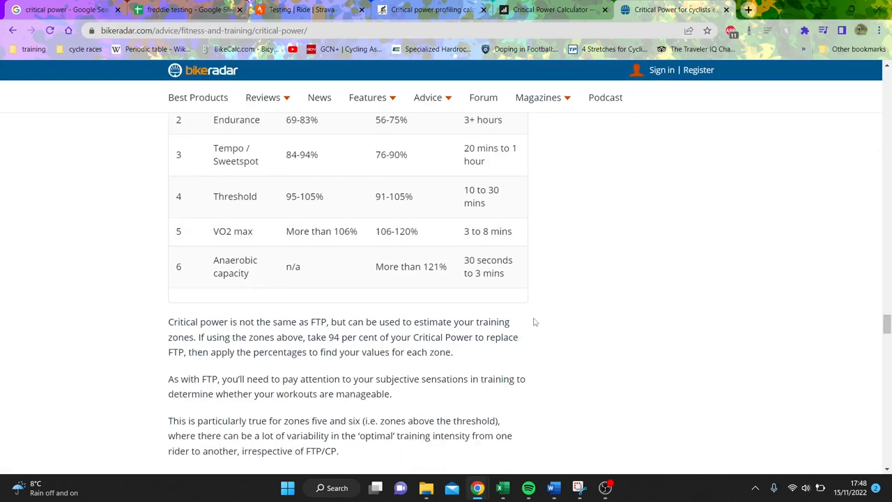
{"action": "scroll", "scroll_direction": "up", "scroll_amount": 3}
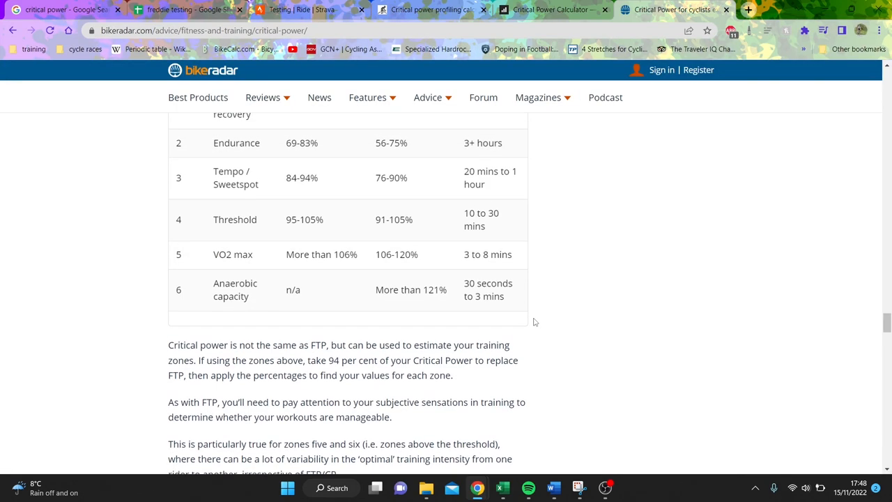
{"action": "scroll", "scroll_direction": "up", "scroll_amount": 3}
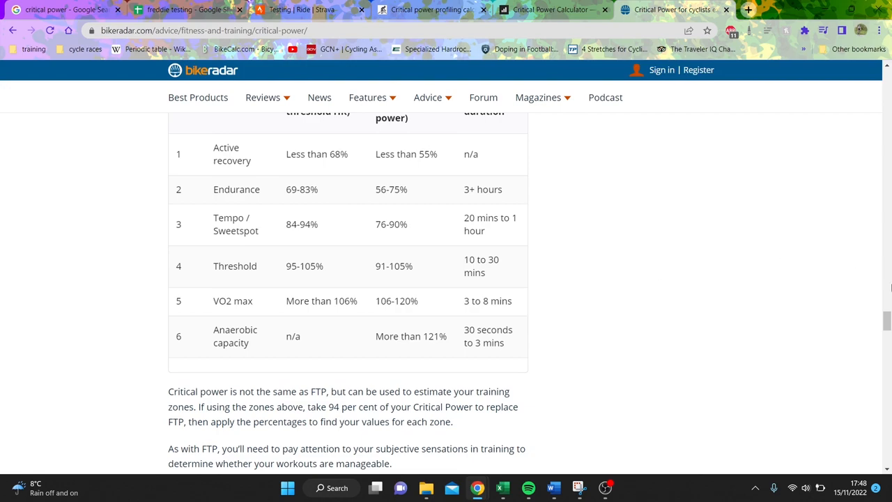
{"action": "scroll", "scroll_direction": "down", "scroll_amount": 3}
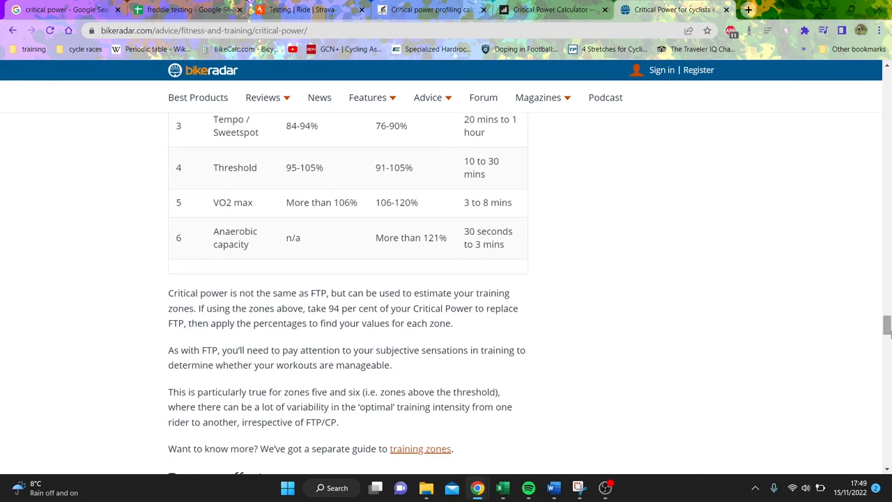
{"action": "mouse_move", "coordinate": [322, 377]}
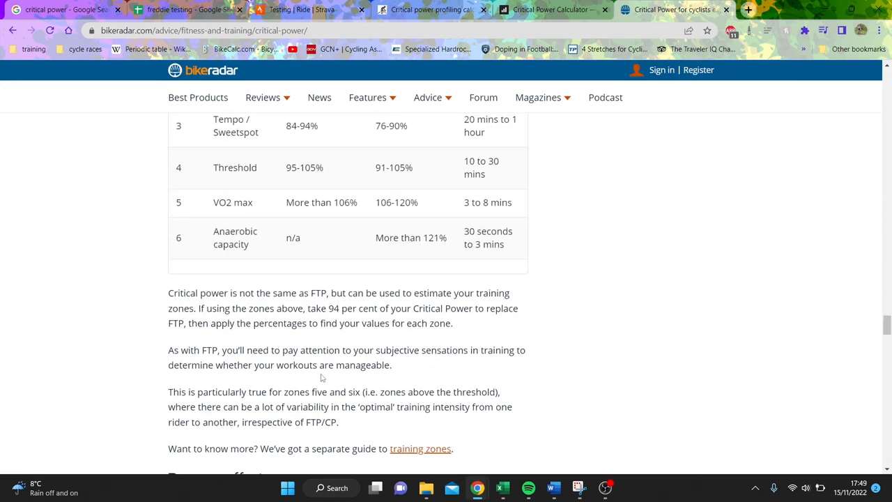
{"action": "scroll", "scroll_direction": "down", "scroll_amount": 3}
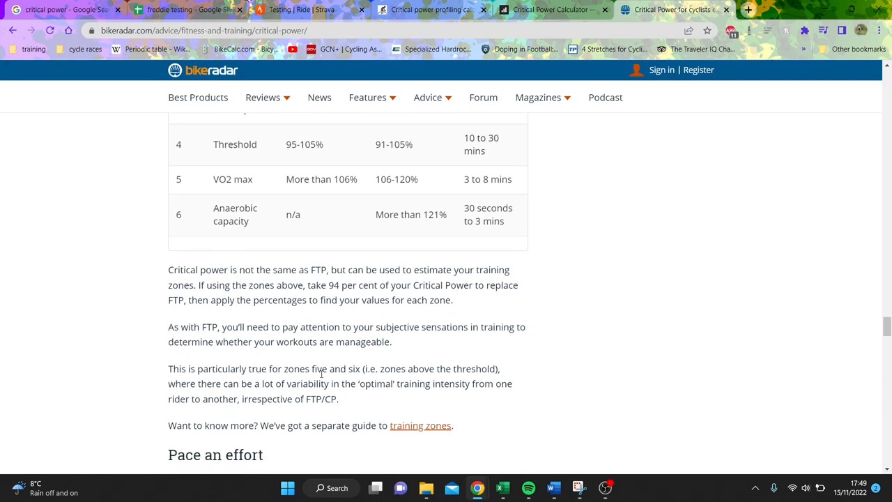
{"action": "scroll", "scroll_direction": "down", "scroll_amount": 3}
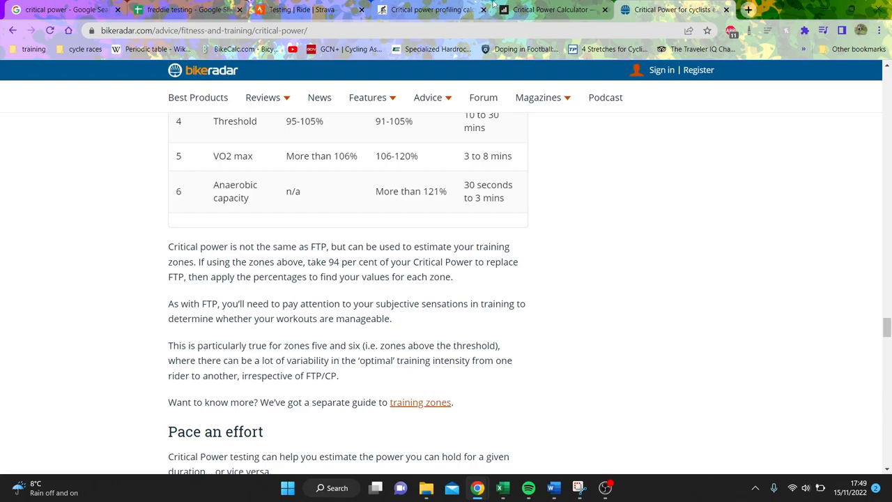
{"action": "mouse_move", "coordinate": [300, 9]}
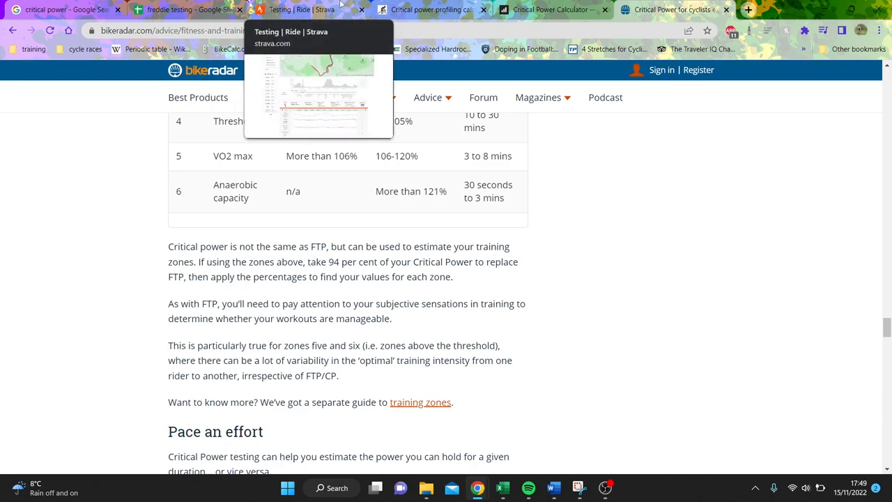